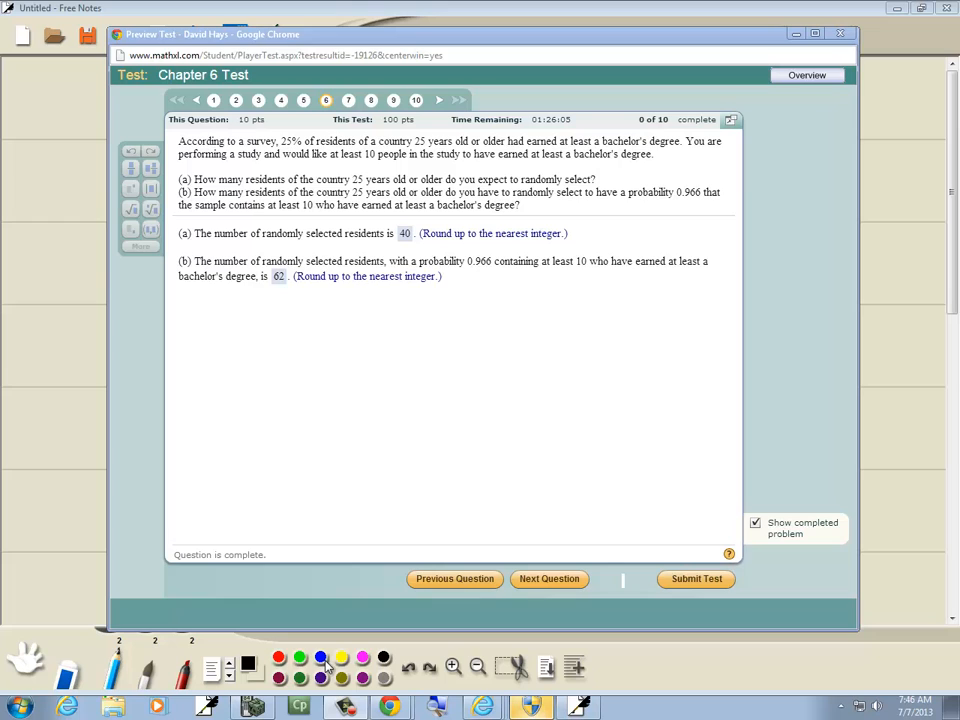
pyautogui.moveTo(323, 631)
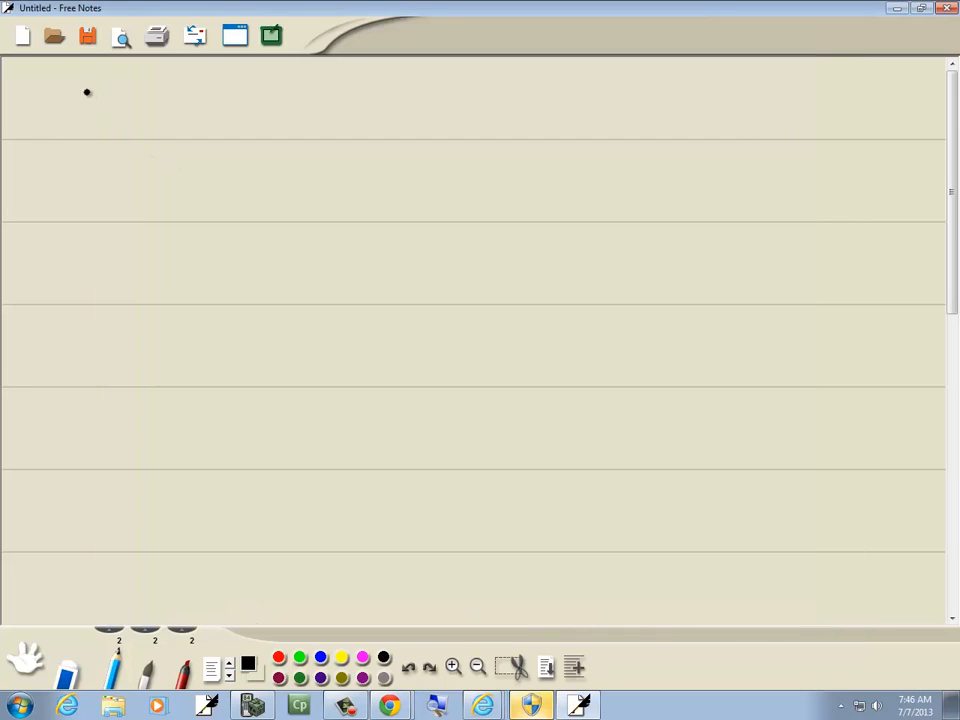
# Step: Handwrite p = .25 and n(.25) = 10, then begin n = 10 over a fraction
pyautogui.moveTo(85, 95); pyautogui.dragTo(155, 95)
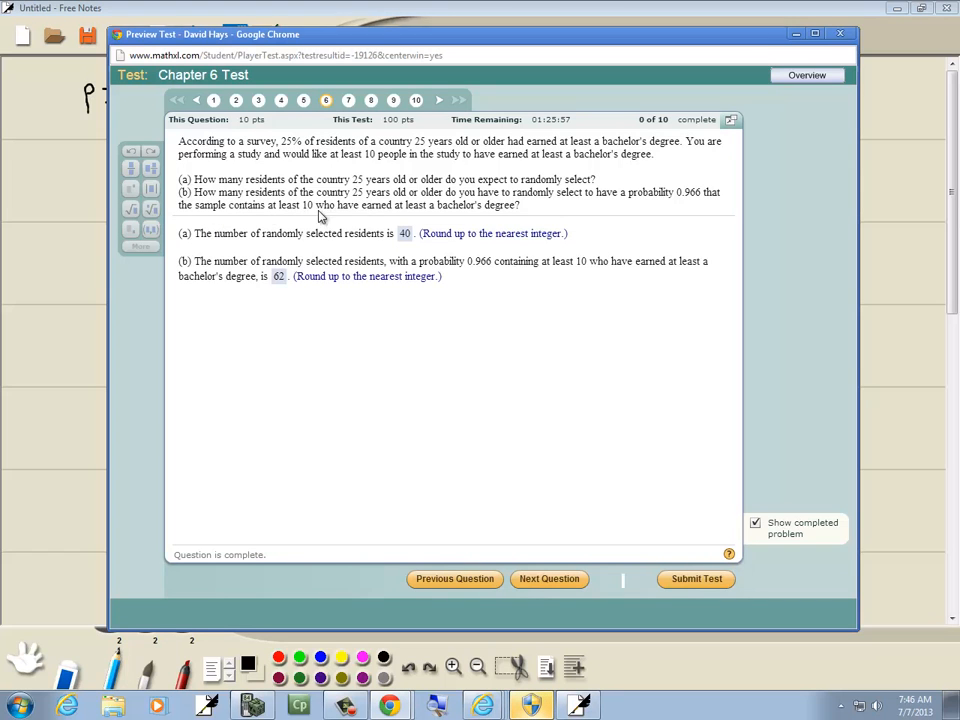
pyautogui.moveTo(357, 170)
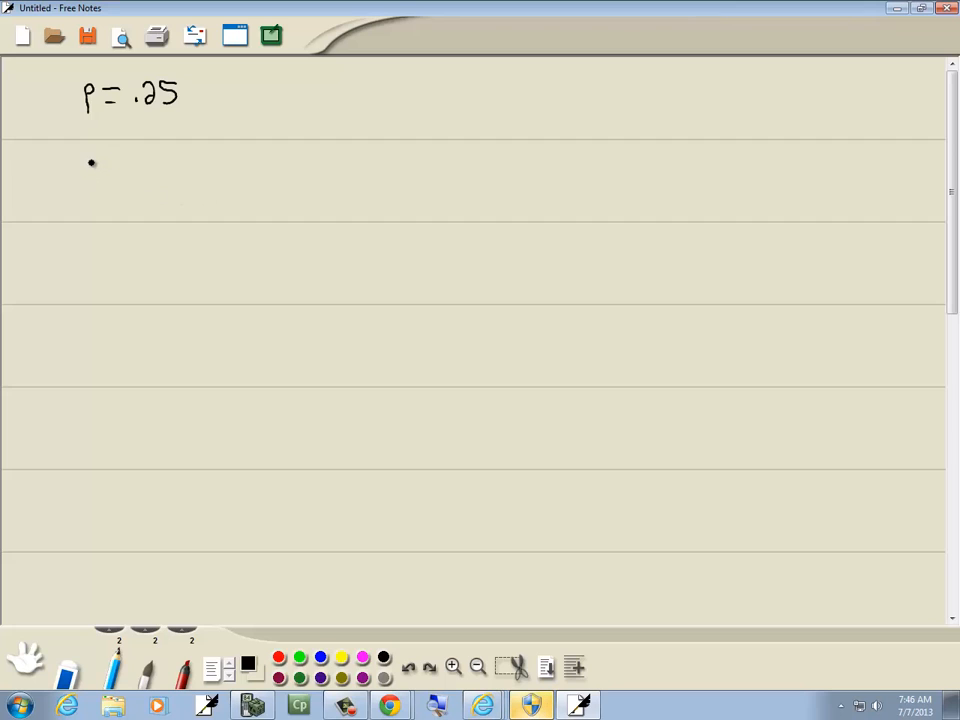
pyautogui.moveTo(85, 175); pyautogui.dragTo(115, 170)
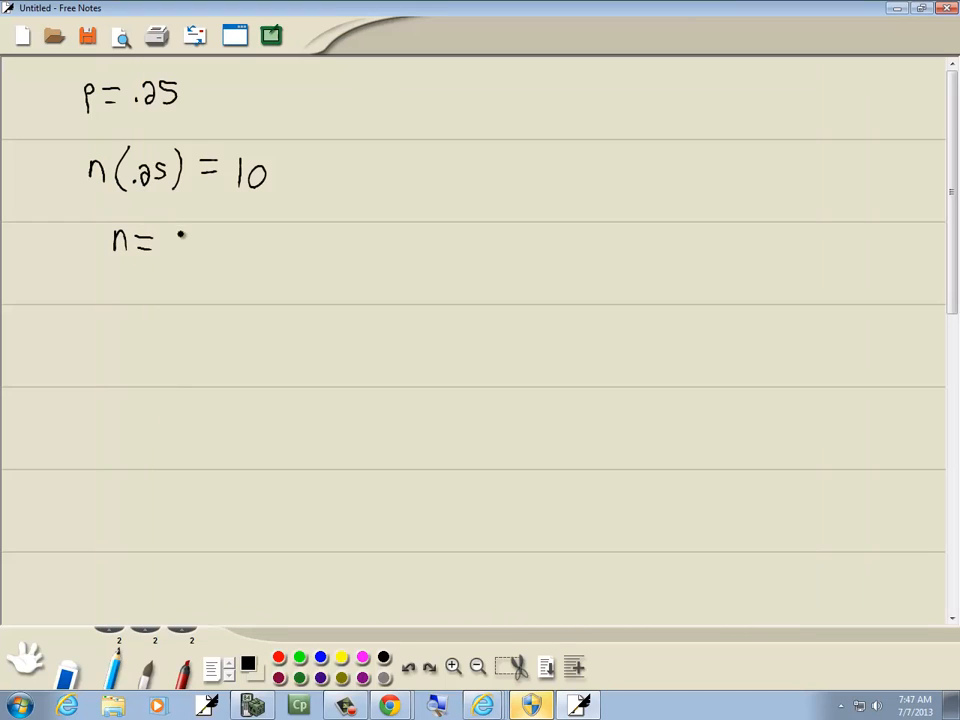
pyautogui.moveTo(175, 215); pyautogui.dragTo(210, 245)
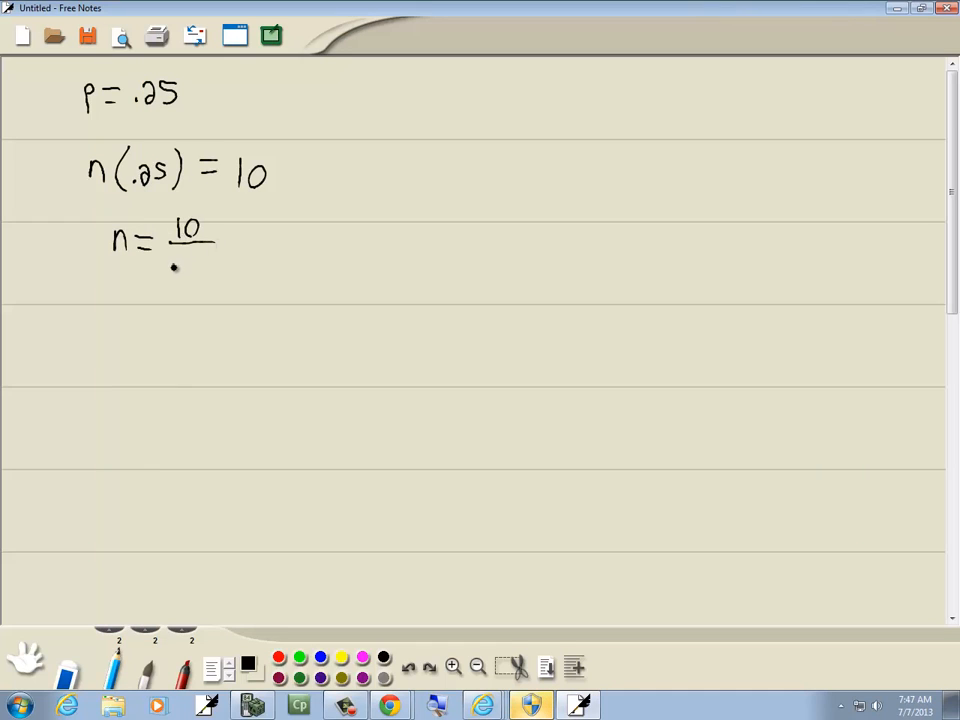
pyautogui.moveTo(175, 255); pyautogui.dragTo(210, 265)
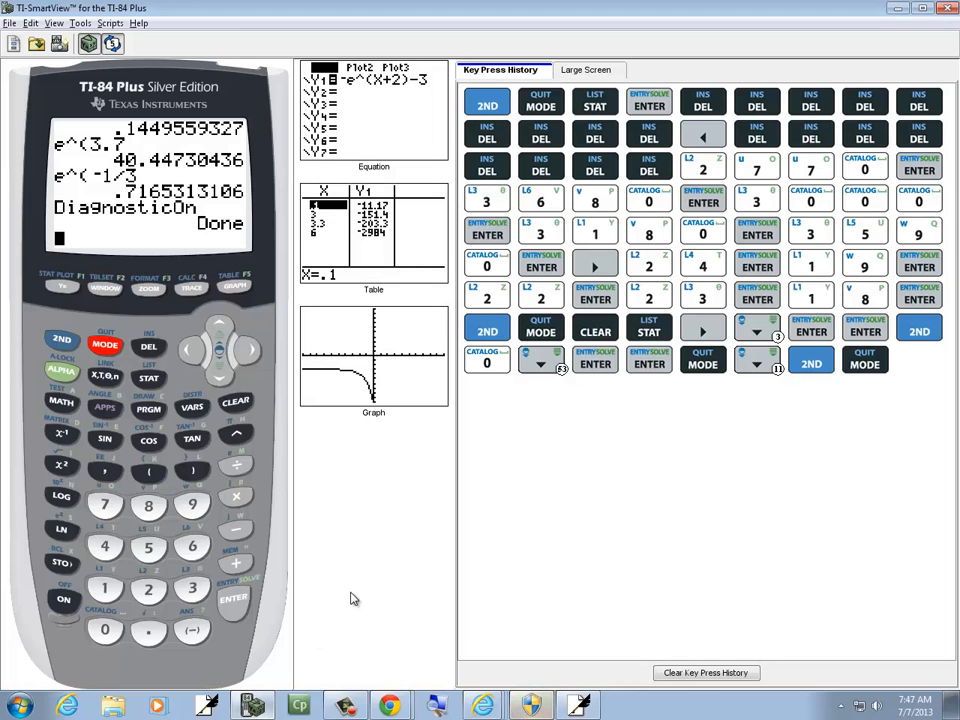
# Step: Clear the emulator's key press history and compute 10 ÷ .25
pyautogui.click(236, 401)
pyautogui.write('10')
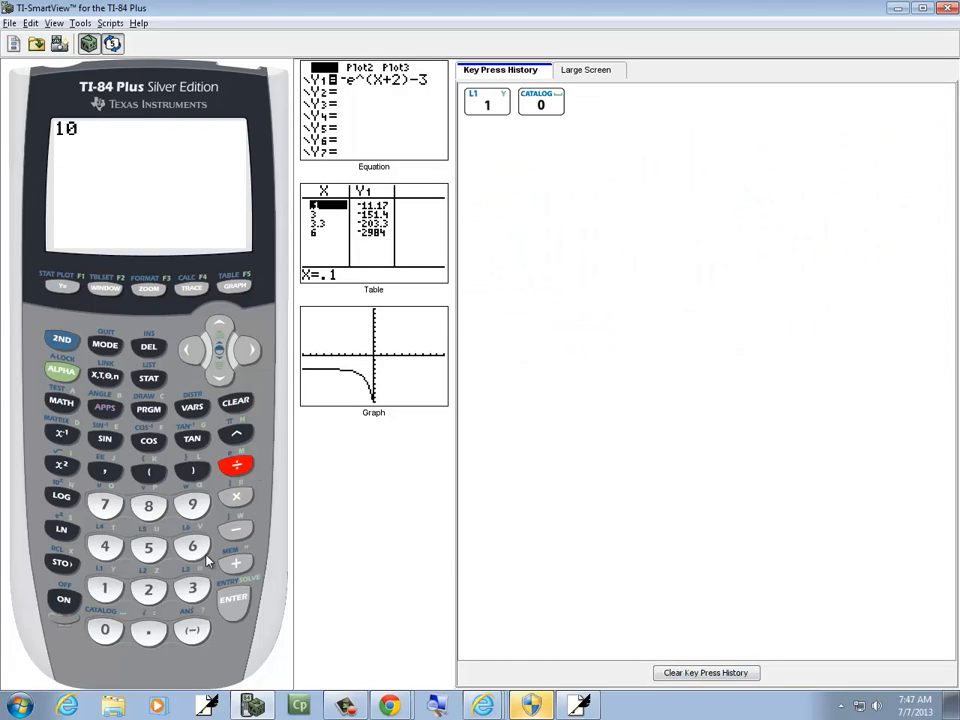
pyautogui.click(148, 547)
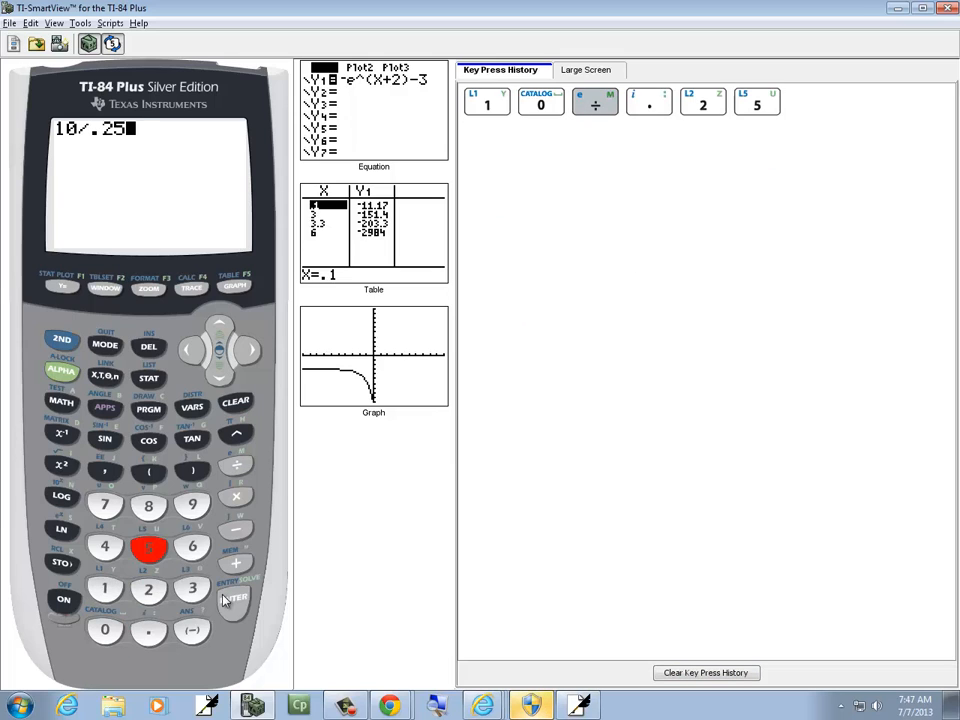
pyautogui.click(232, 598)
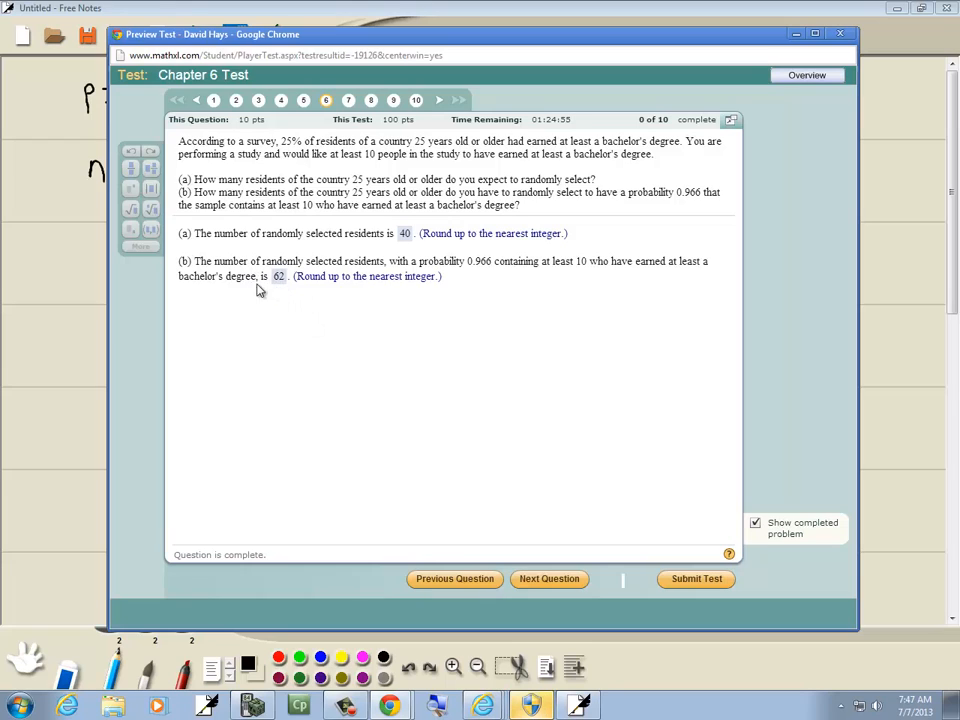
pyautogui.moveTo(428, 287)
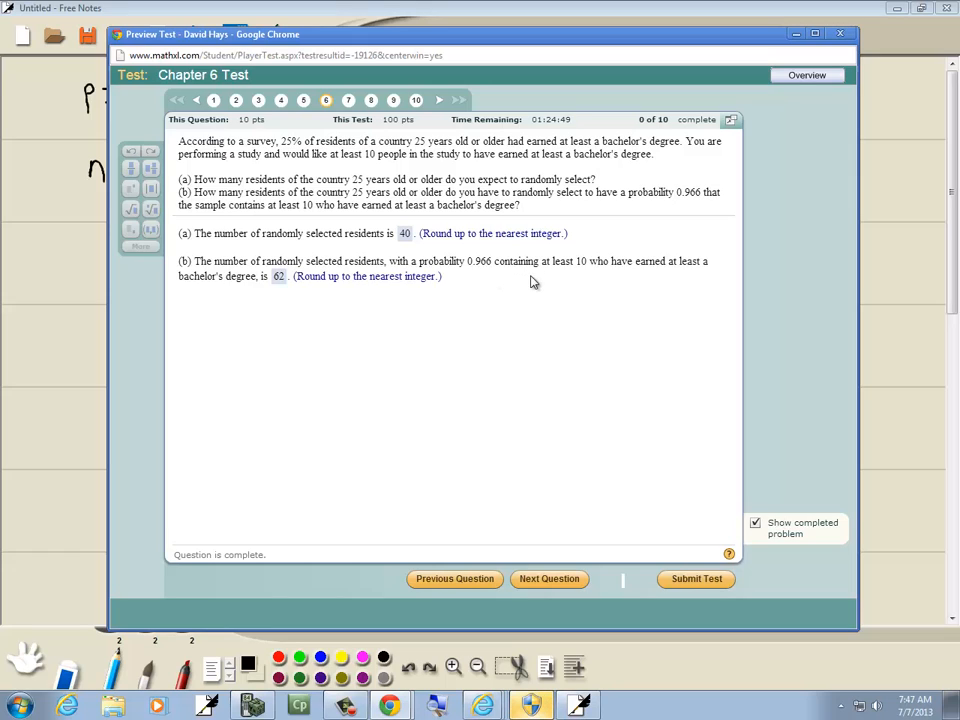
pyautogui.moveTo(550, 283)
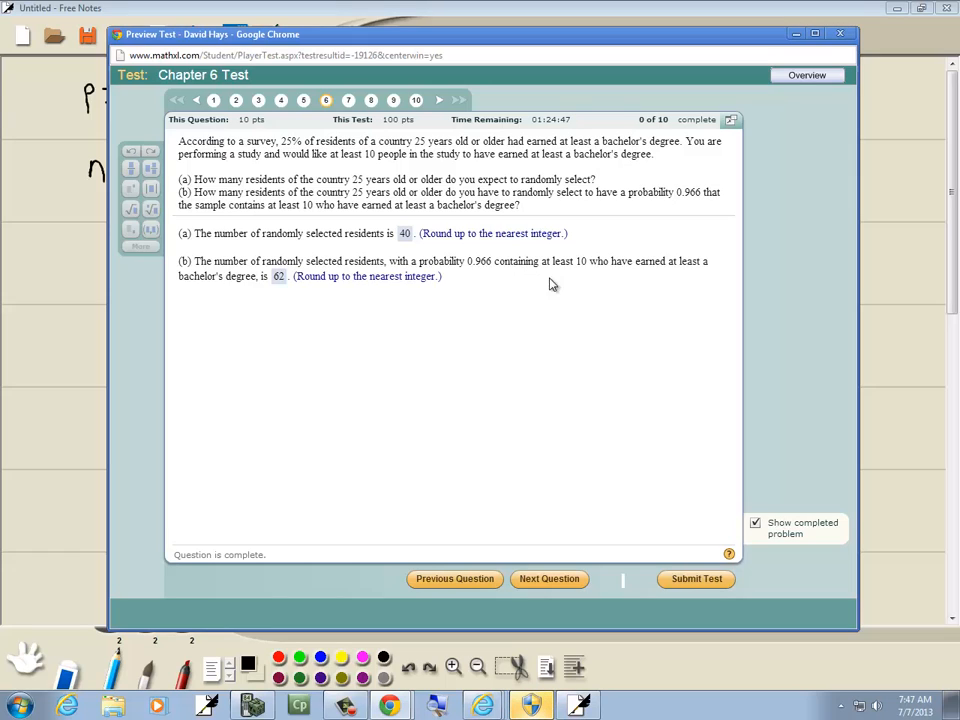
pyautogui.moveTo(358, 296)
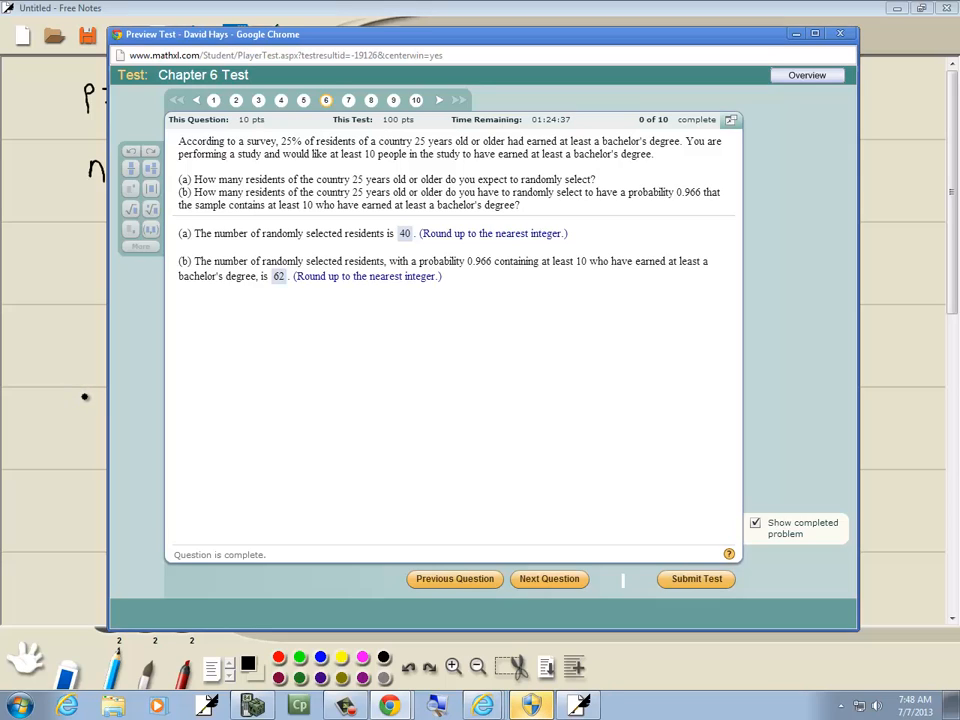
pyautogui.moveTo(434, 305)
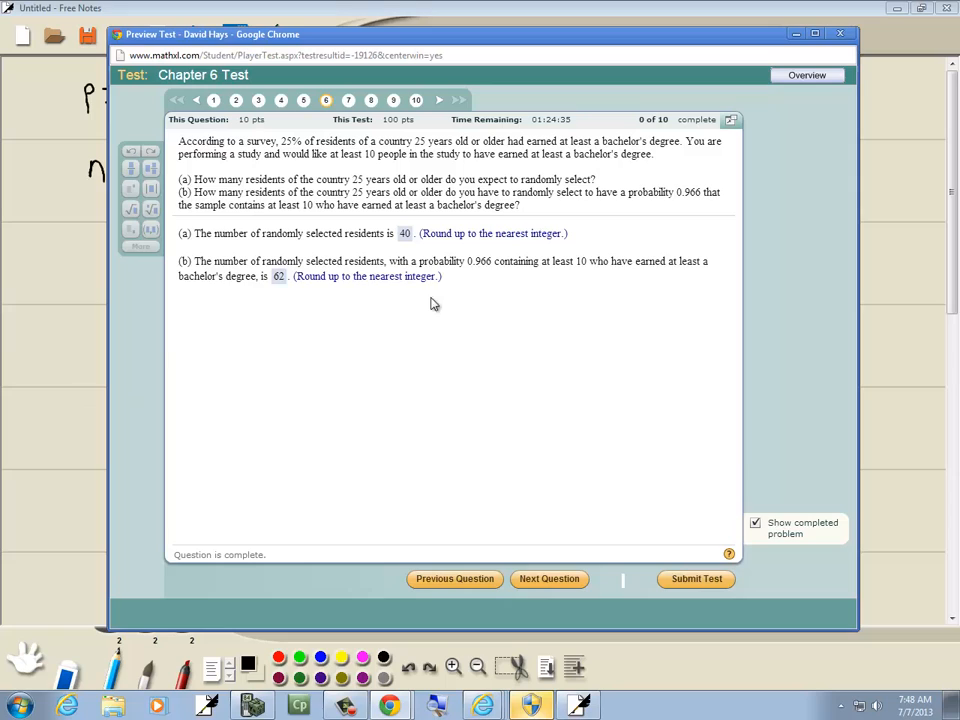
pyautogui.moveTo(568, 289)
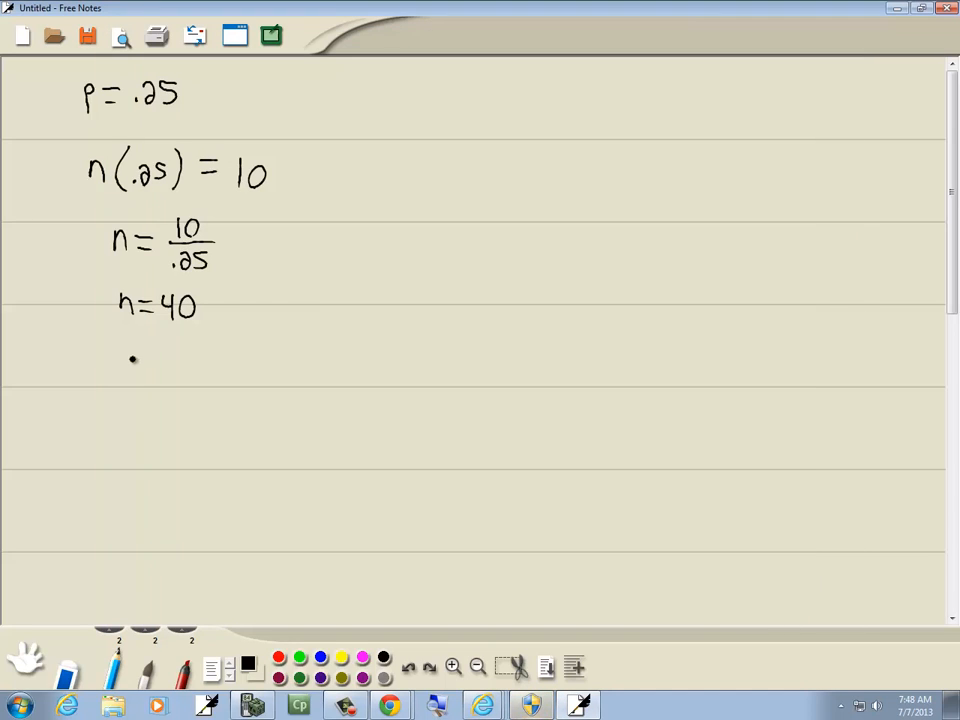
# Step: Write 1-binomcdf( ___ , .25, 9) labelled n, p, x, with candidate n values 10, 11, 12, …
pyautogui.moveTo(110, 390); pyautogui.dragTo(180, 400)
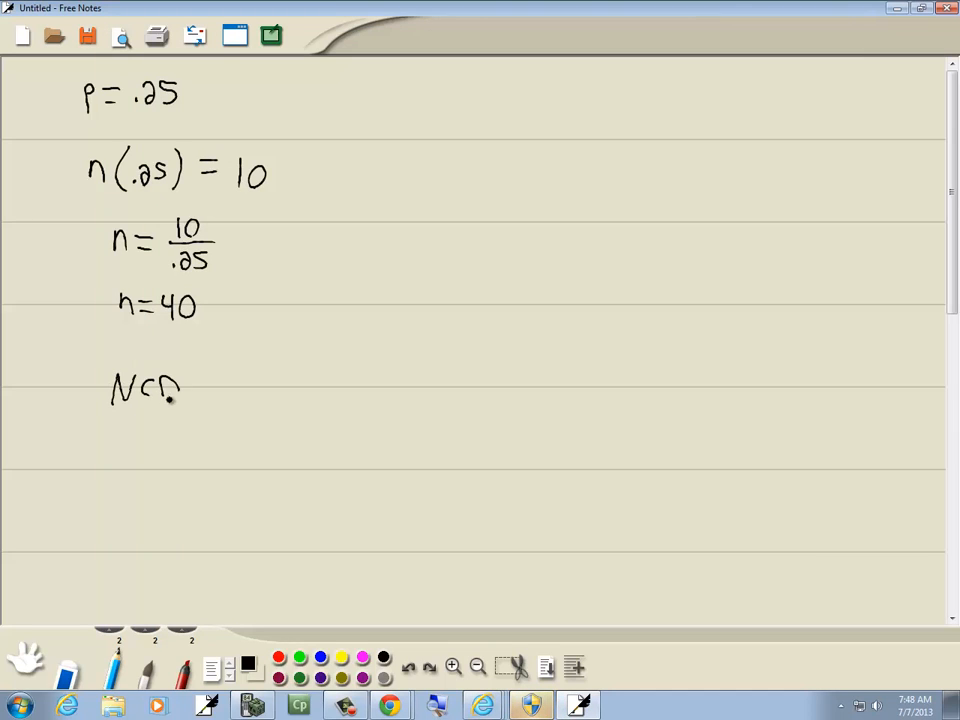
pyautogui.moveTo(175, 390); pyautogui.dragTo(230, 400)
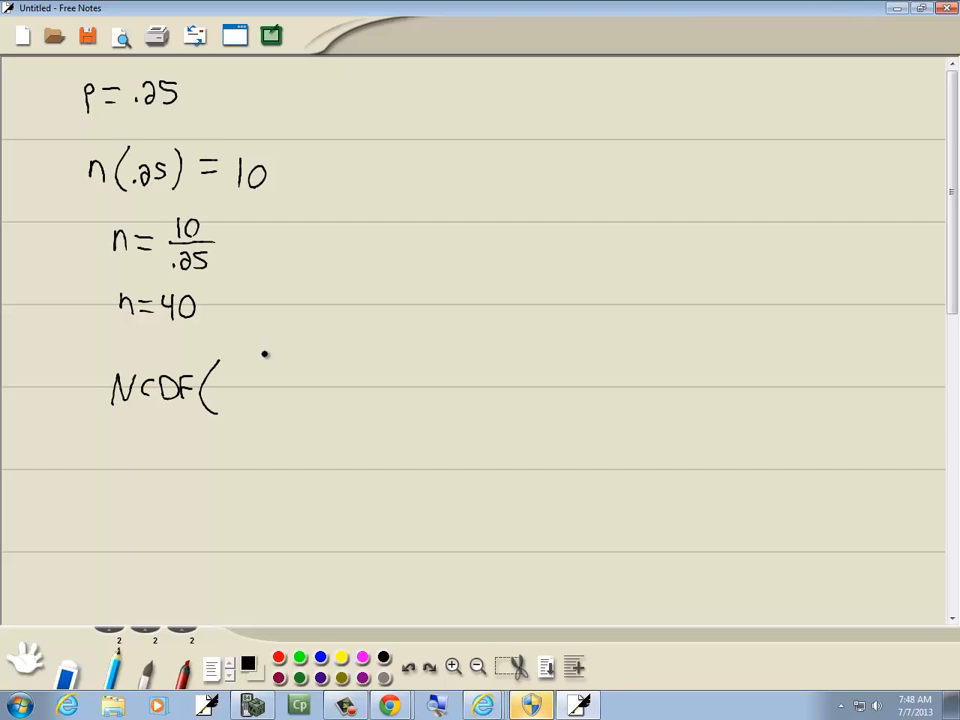
pyautogui.moveTo(130, 370); pyautogui.dragTo(190, 410)
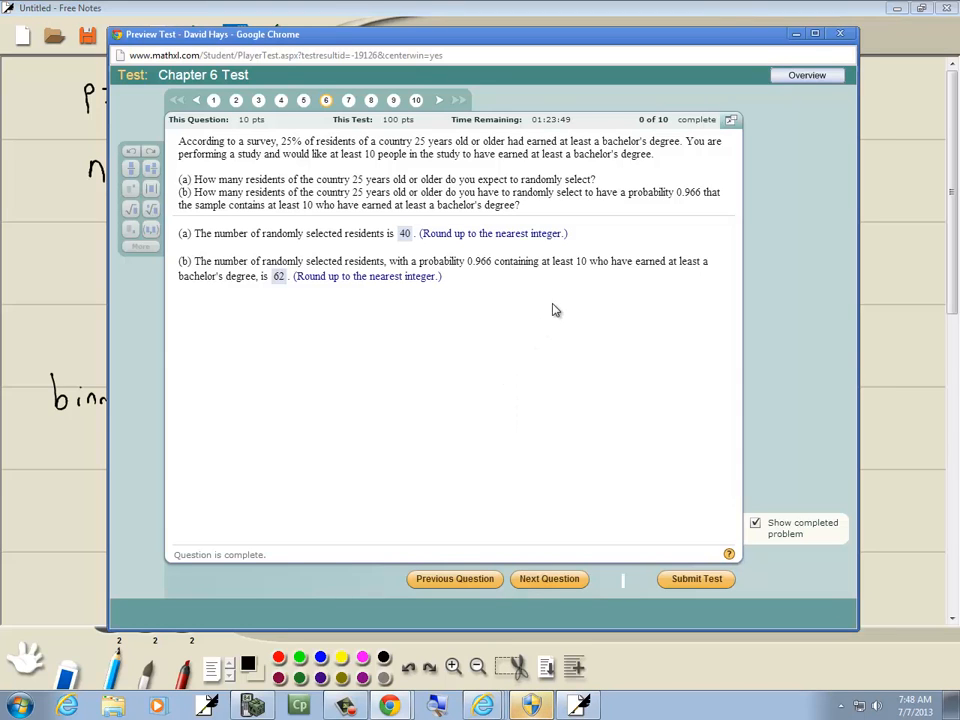
pyautogui.moveTo(601, 293)
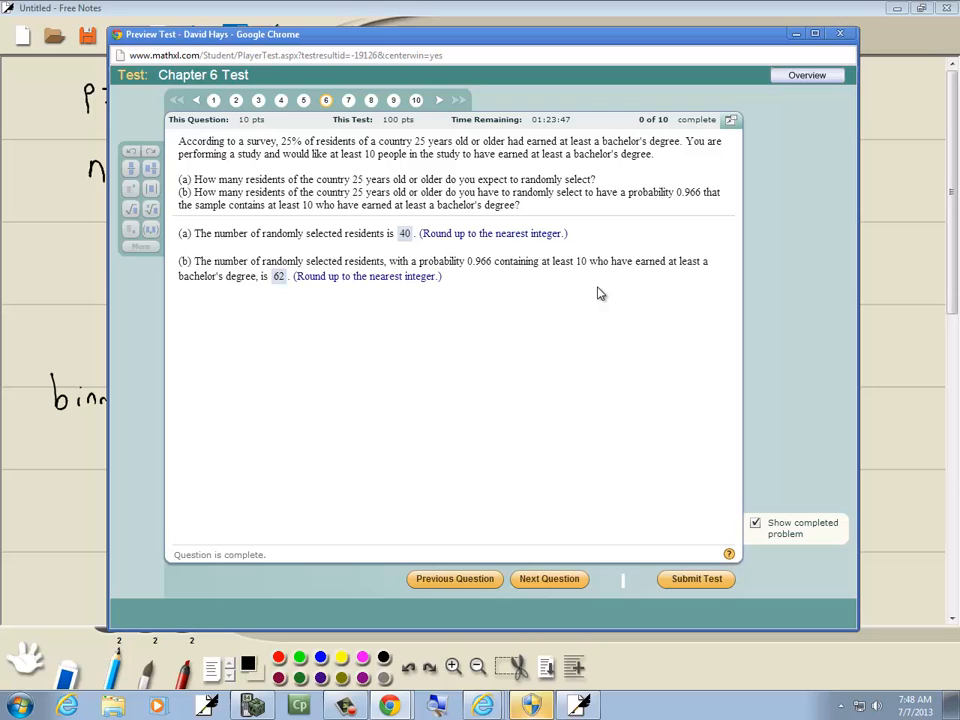
pyautogui.moveTo(582, 274)
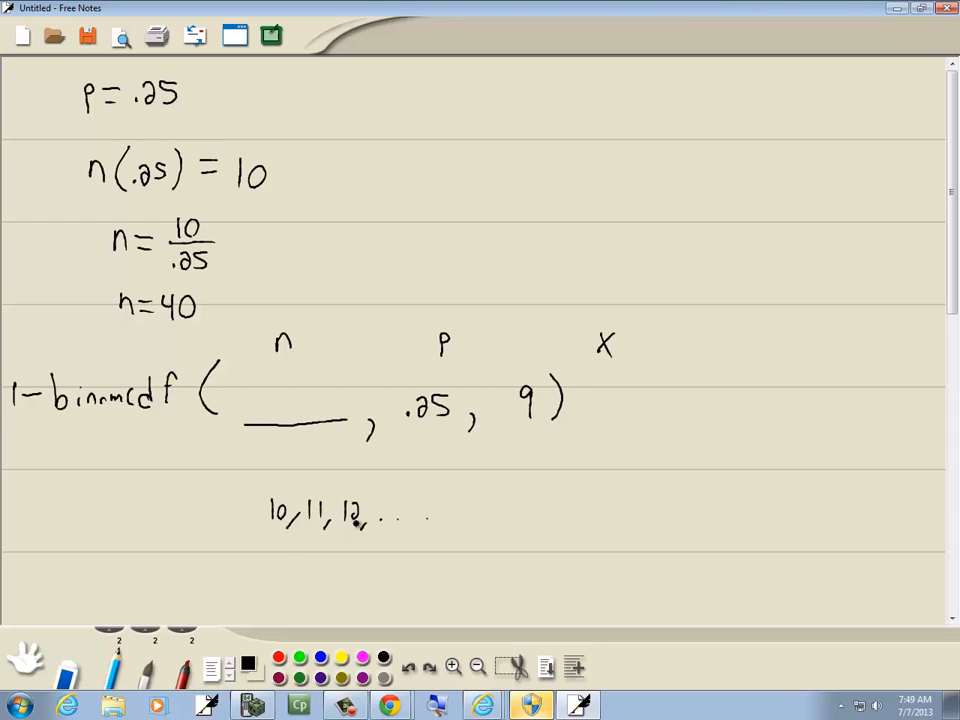
pyautogui.click(276, 388)
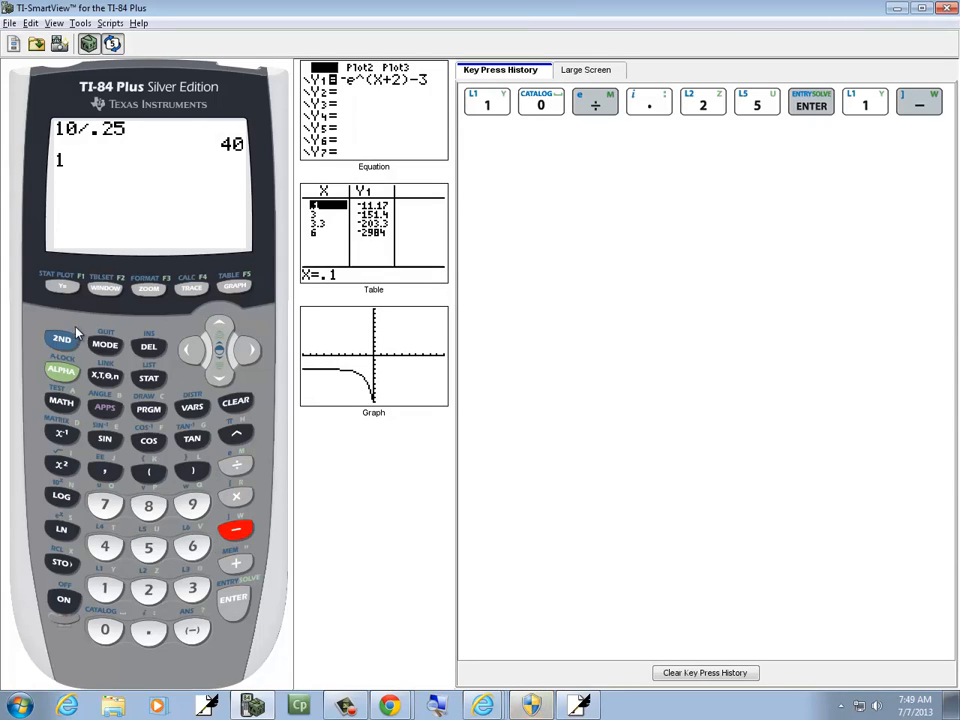
# Step: Evaluate 1-binomcdf(25, .25, 9) to get .0713282626, then recall it to edit n
pyautogui.click(192, 409)
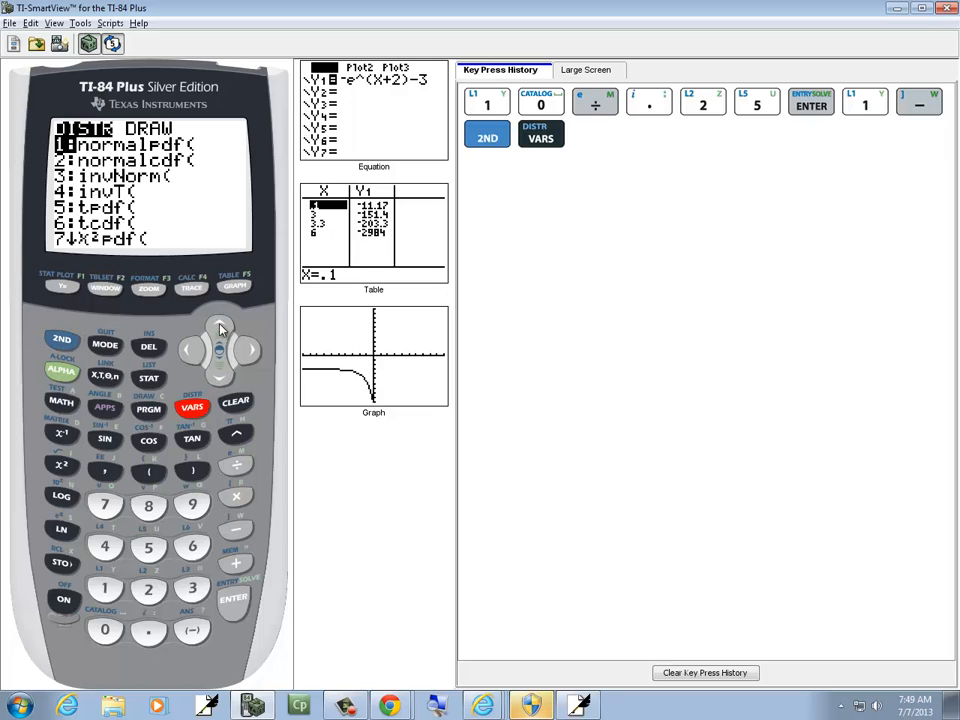
pyautogui.click(219, 328)
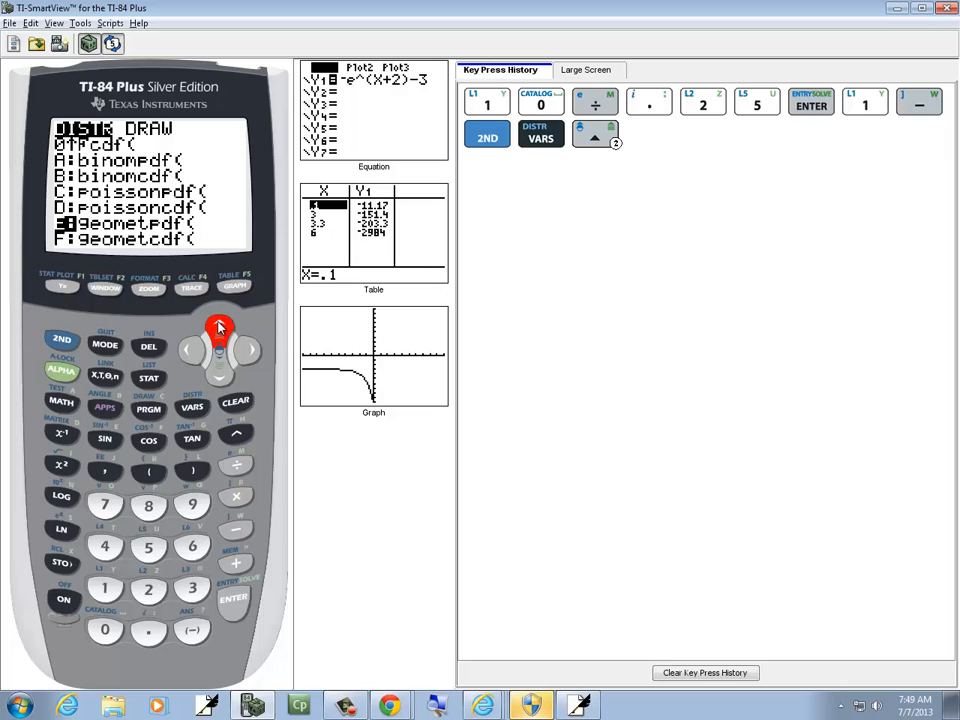
pyautogui.click(218, 330)
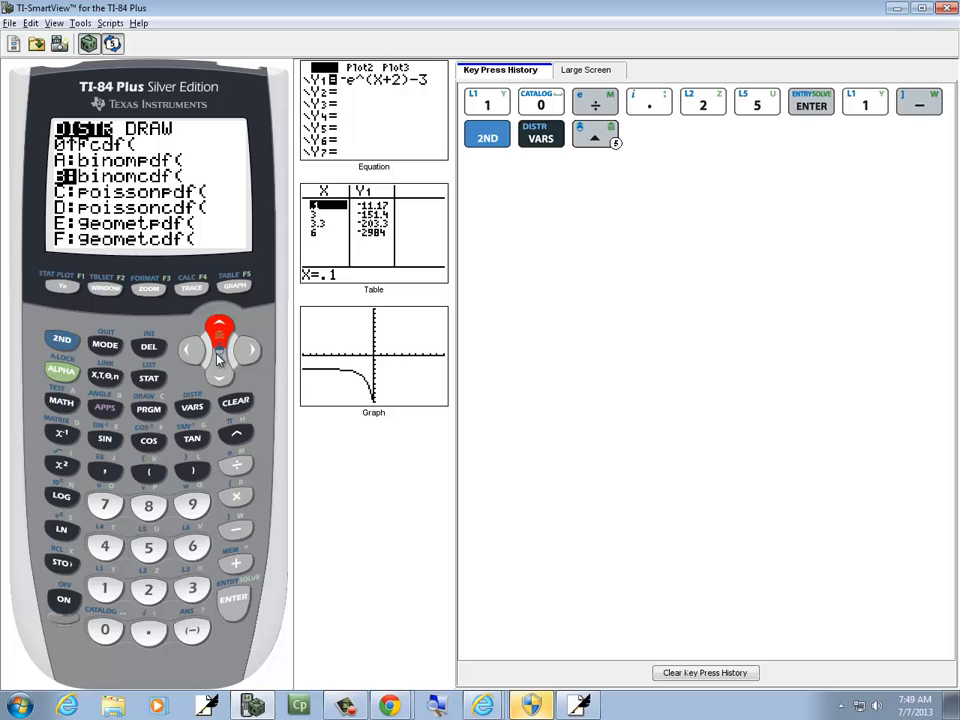
pyautogui.click(233, 598)
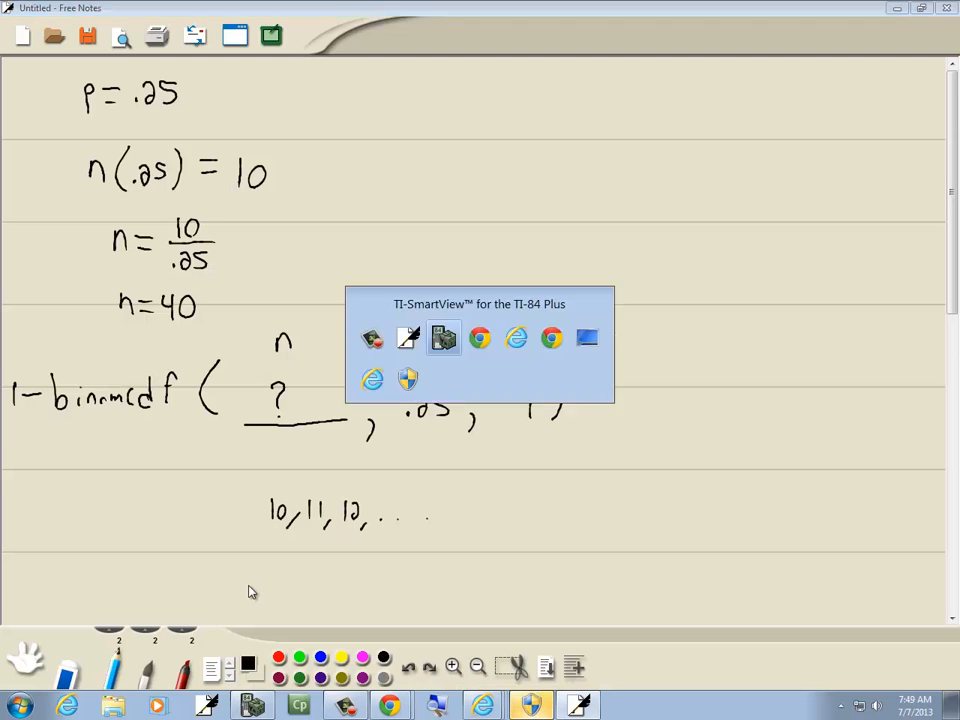
pyautogui.click(444, 337)
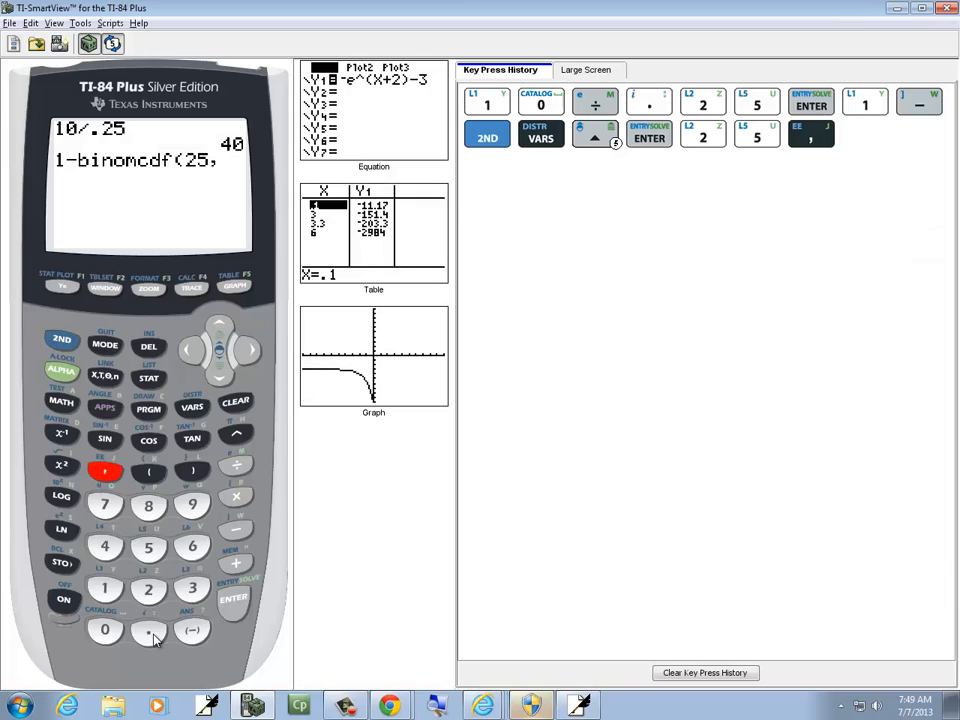
pyautogui.click(105, 471)
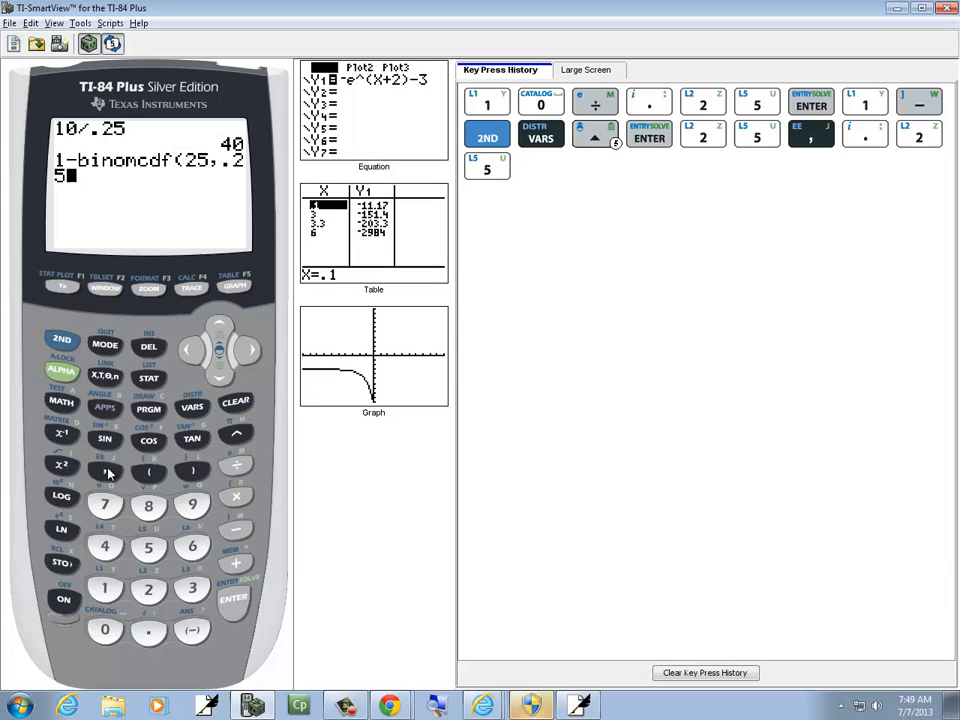
pyautogui.click(192, 505)
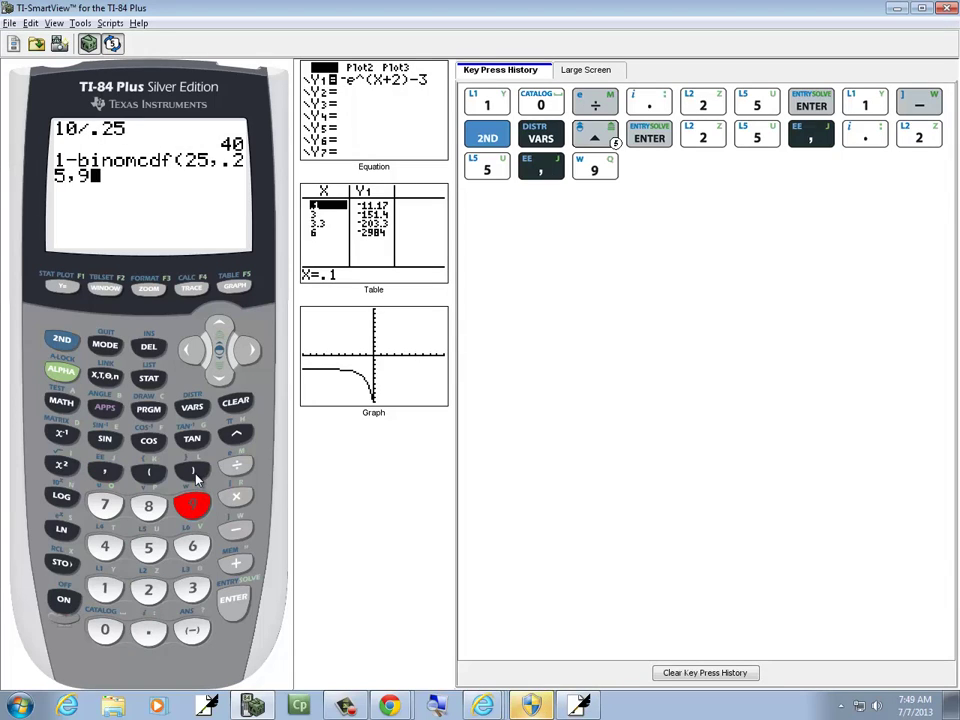
pyautogui.click(192, 470)
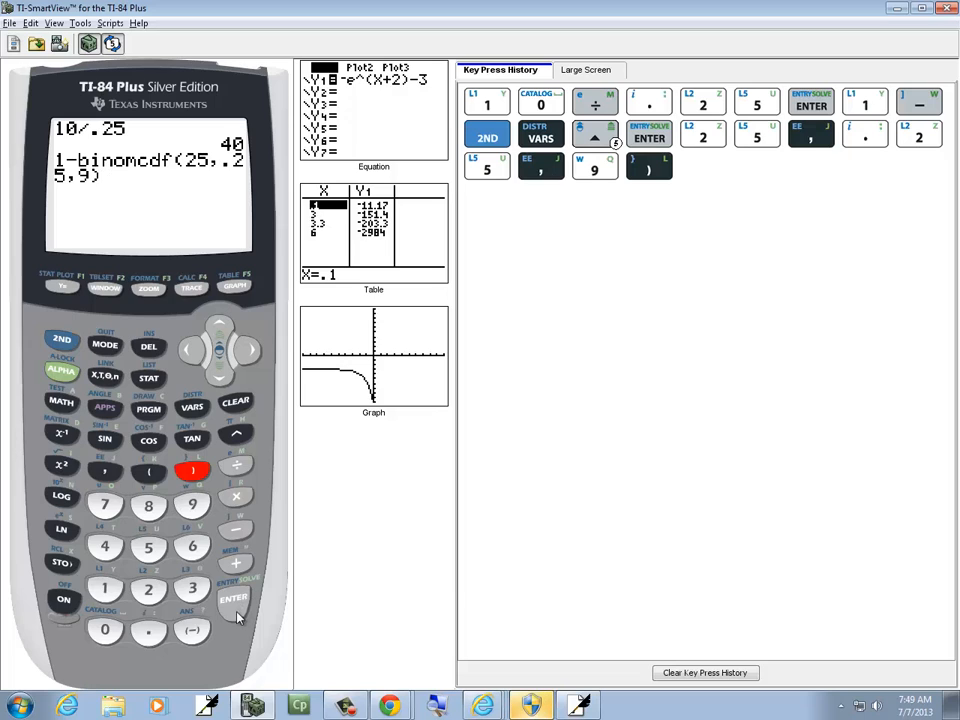
pyautogui.click(233, 598)
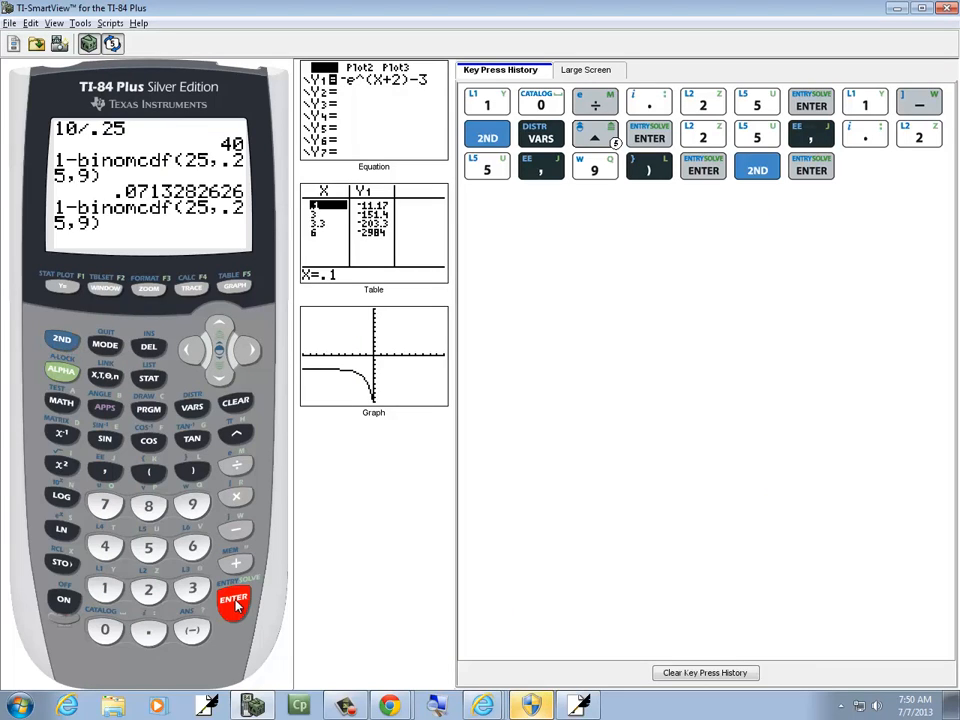
pyautogui.moveTo(221, 327)
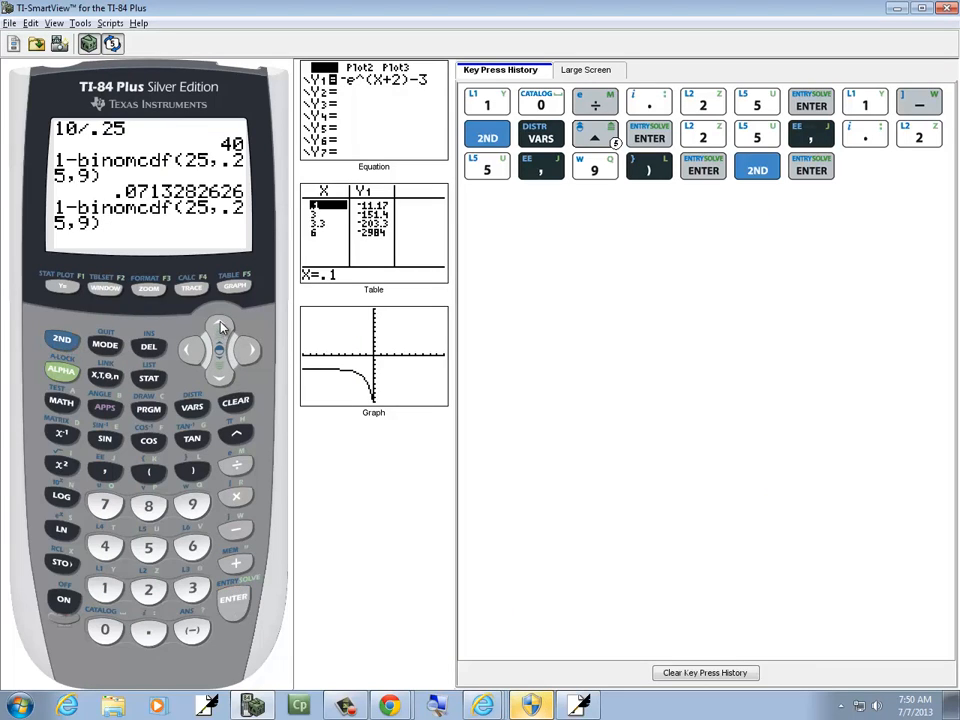
pyautogui.click(248, 350)
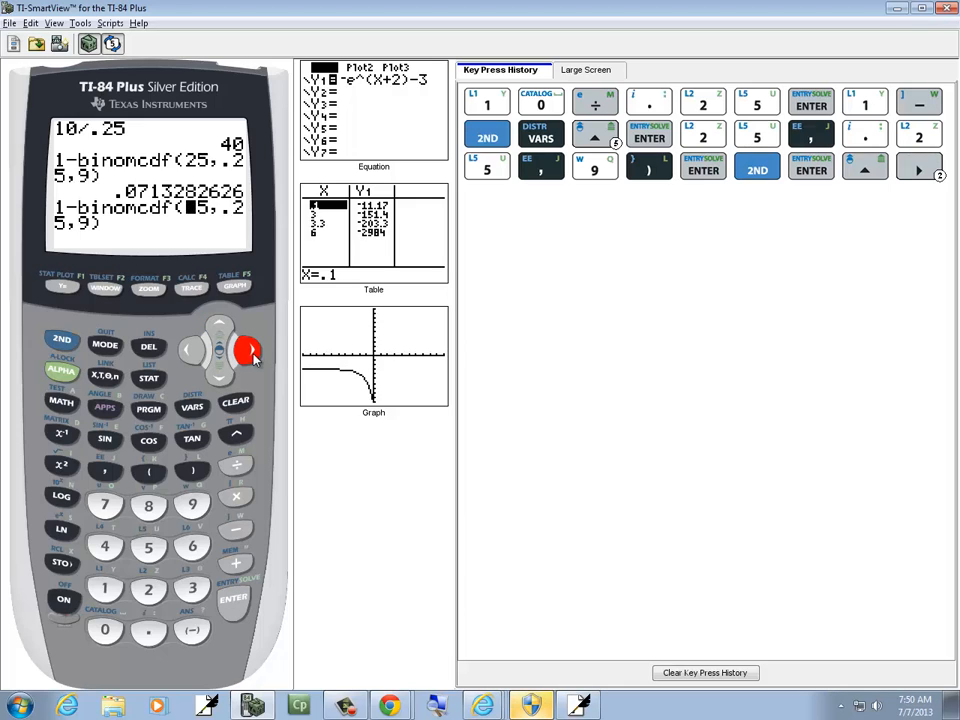
pyautogui.click(190, 349)
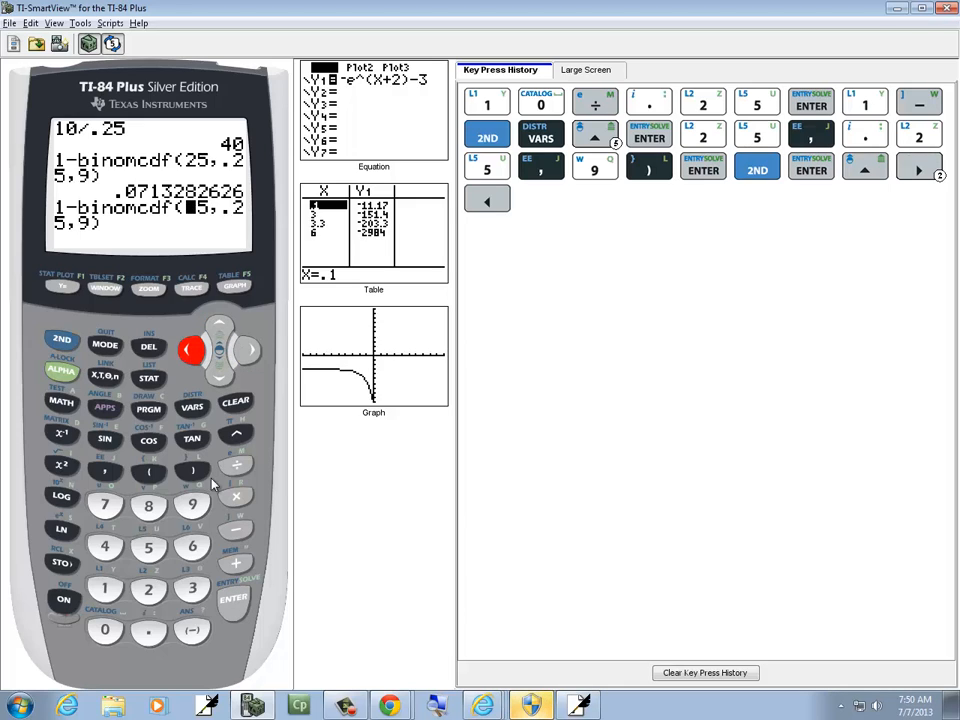
# Step: Change the trials to 45, getting .7200261507, and recall the expression again
pyautogui.click(148, 546)
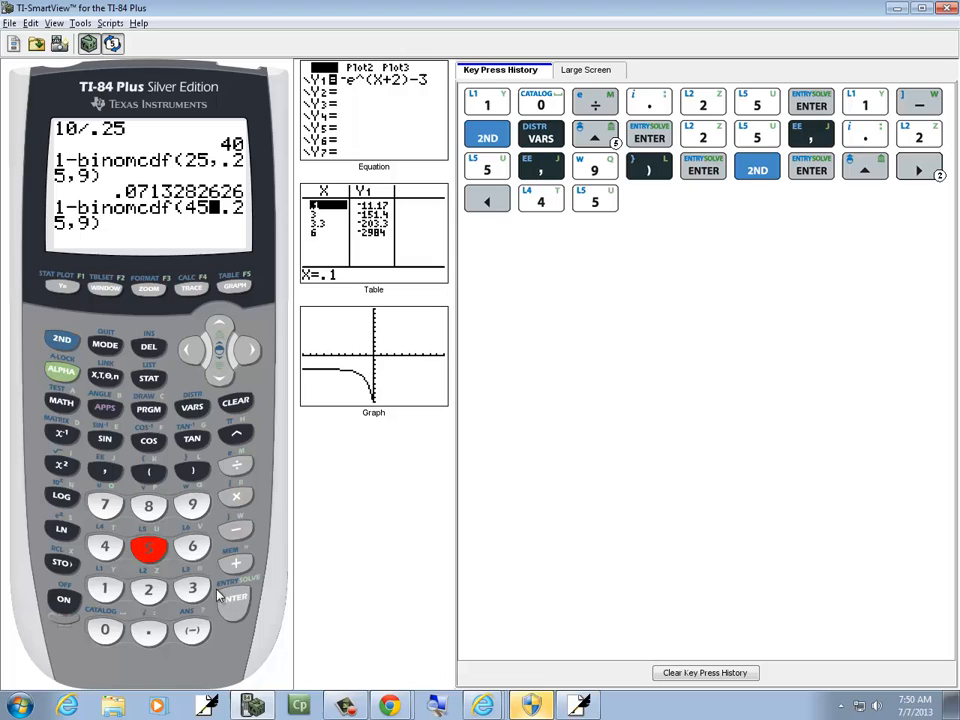
pyautogui.click(233, 598)
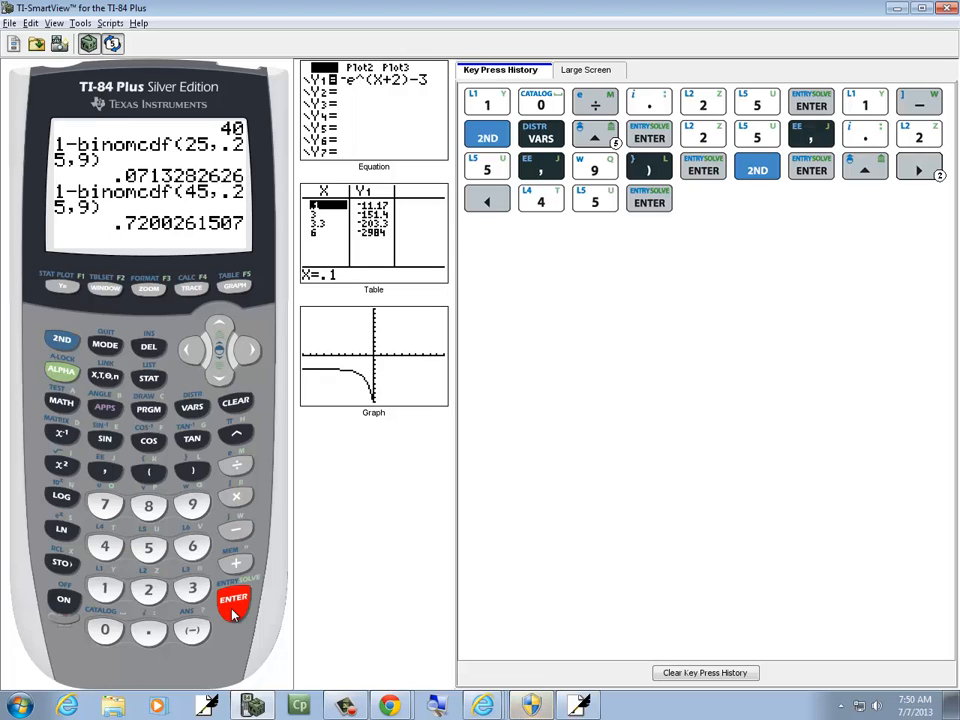
pyautogui.moveTo(88, 388)
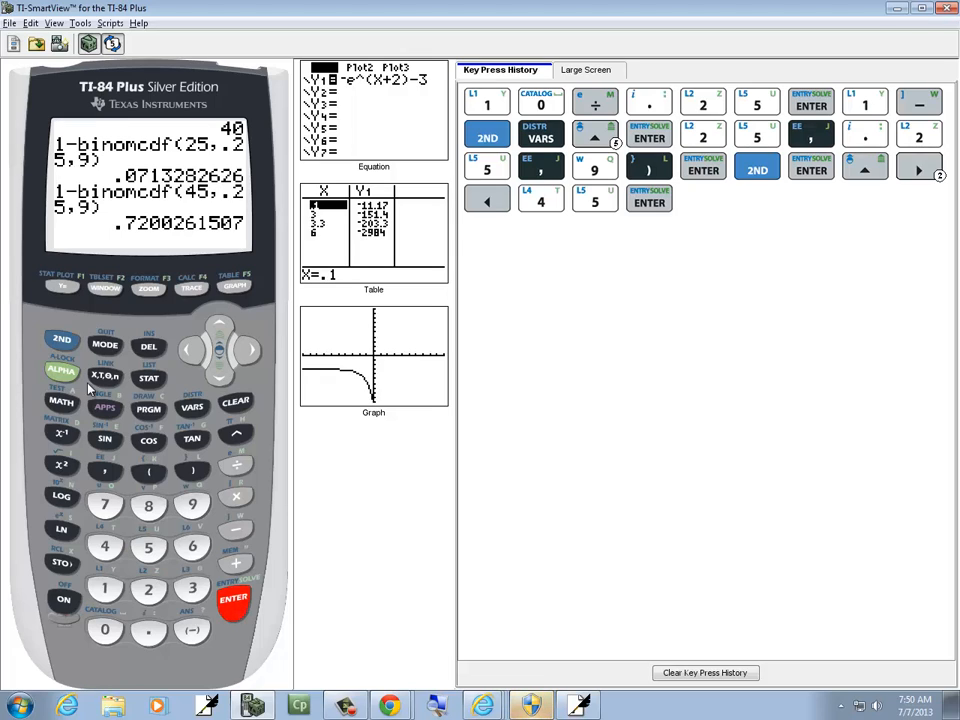
pyautogui.click(61, 339)
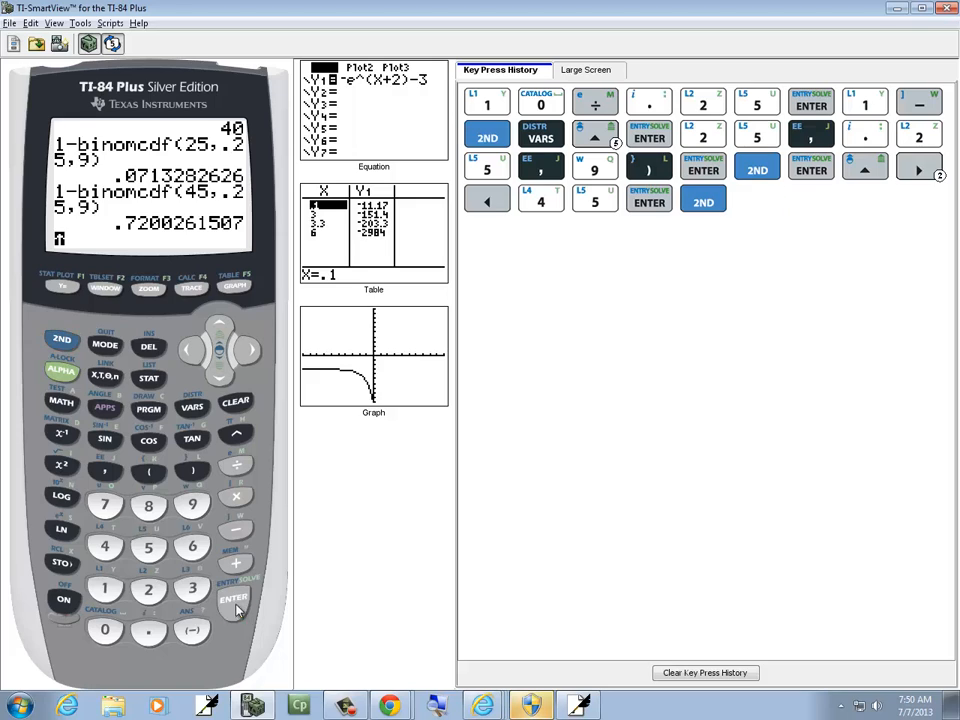
pyautogui.click(220, 330)
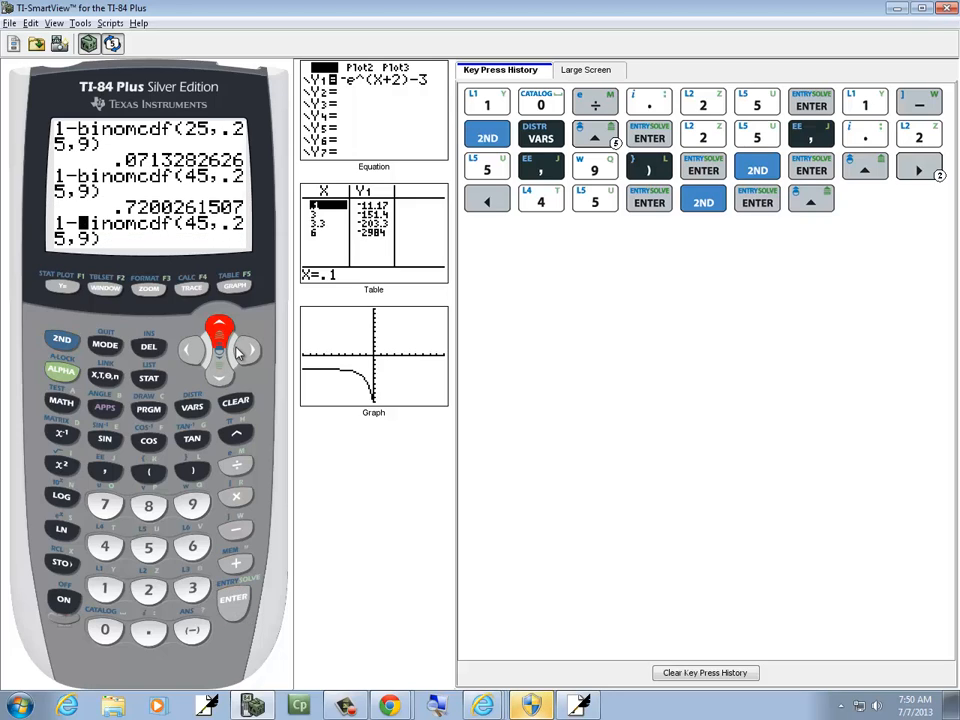
pyautogui.click(248, 349)
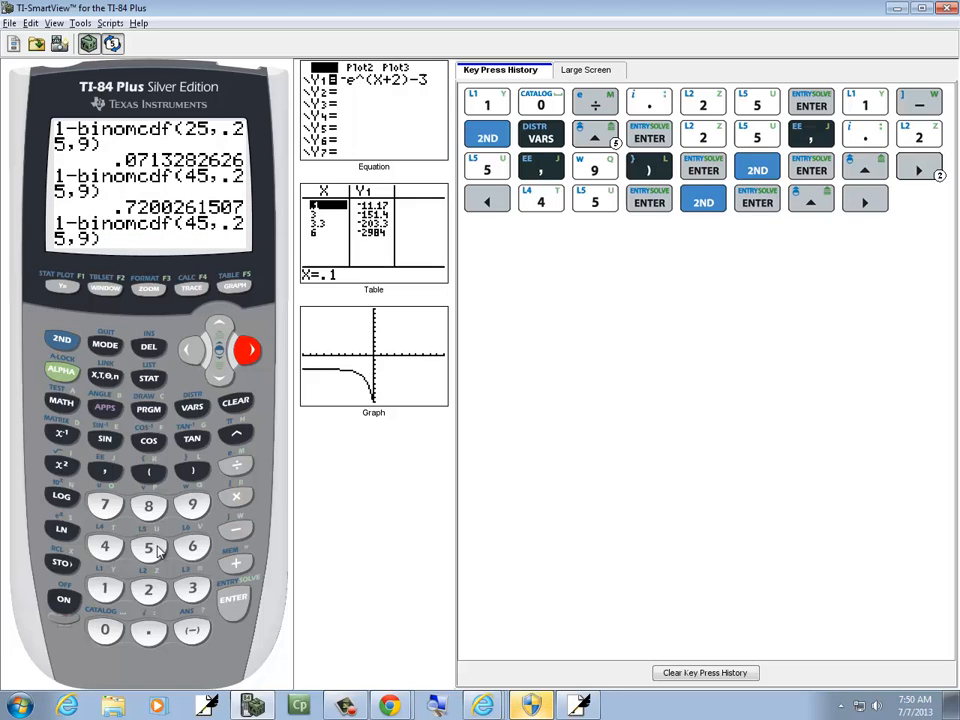
# Step: Re-evaluate with 55 and 58 trials, giving .9111873659 and .9403775536
pyautogui.click(147, 547)
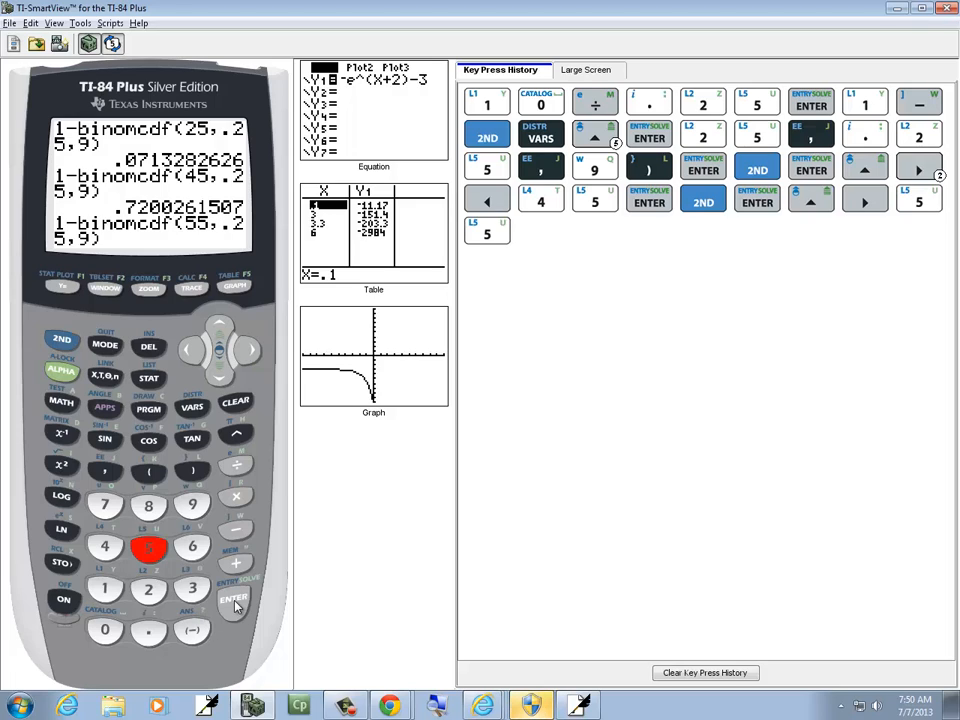
pyautogui.click(233, 600)
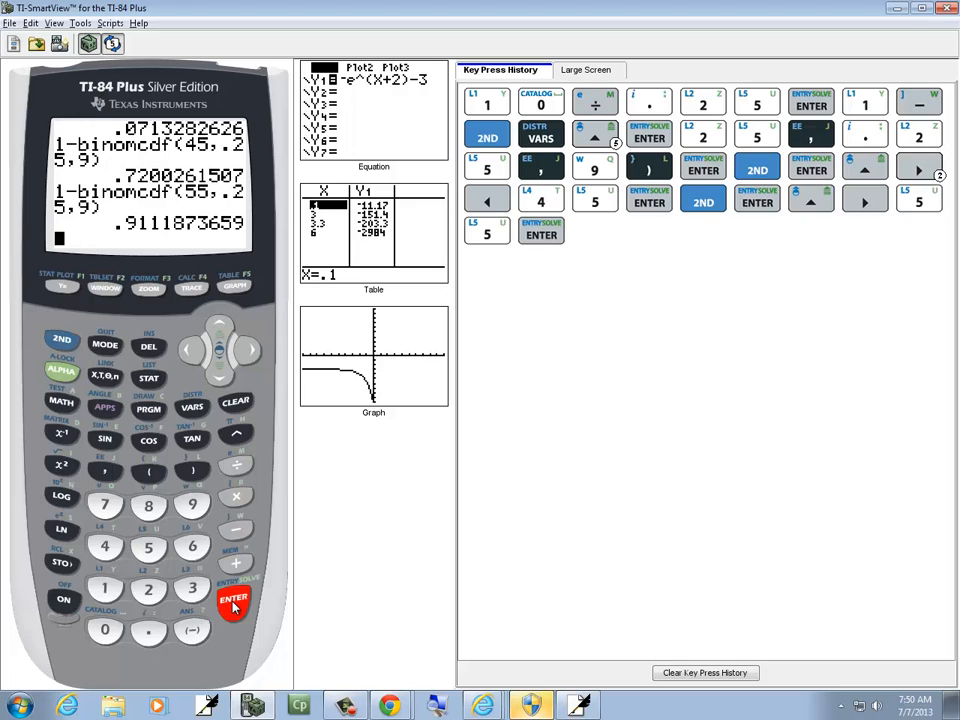
pyautogui.click(61, 340)
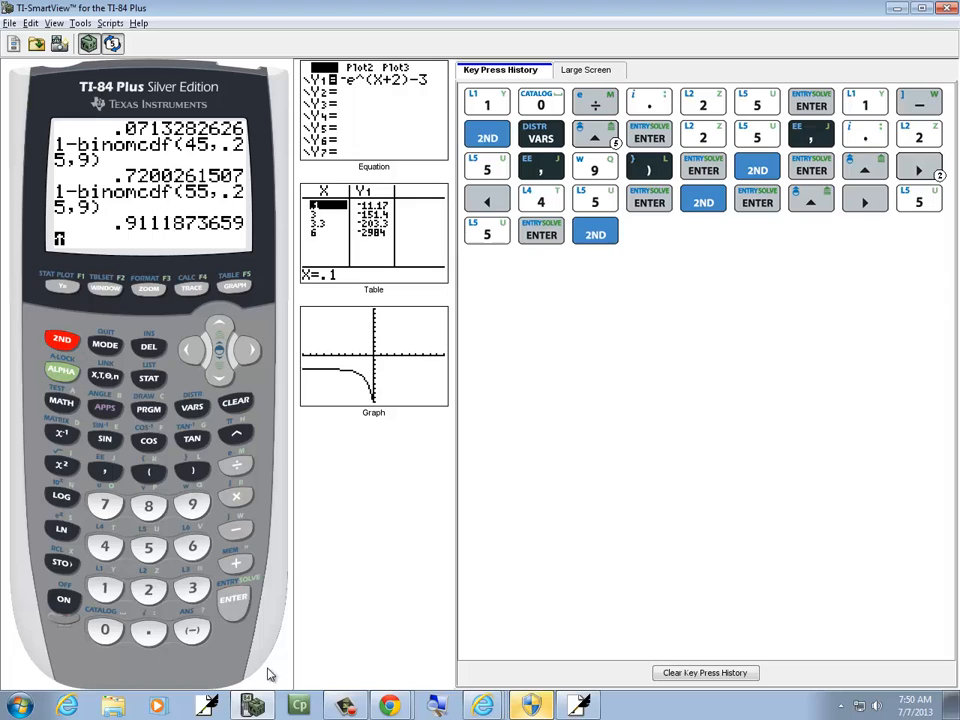
pyautogui.click(232, 598)
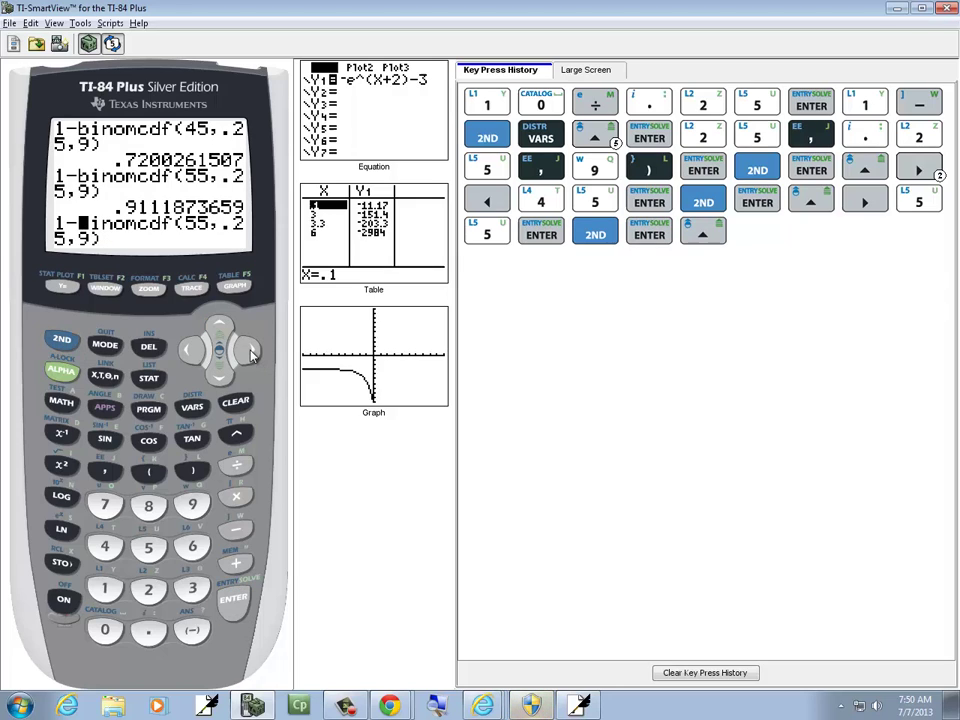
pyautogui.click(249, 349)
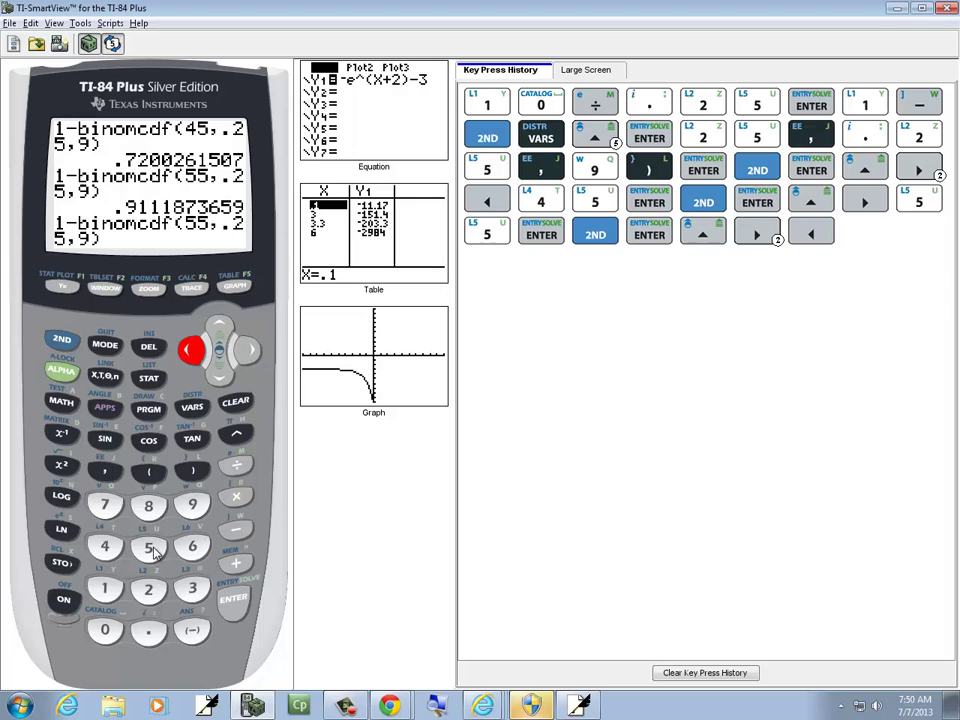
pyautogui.click(233, 598)
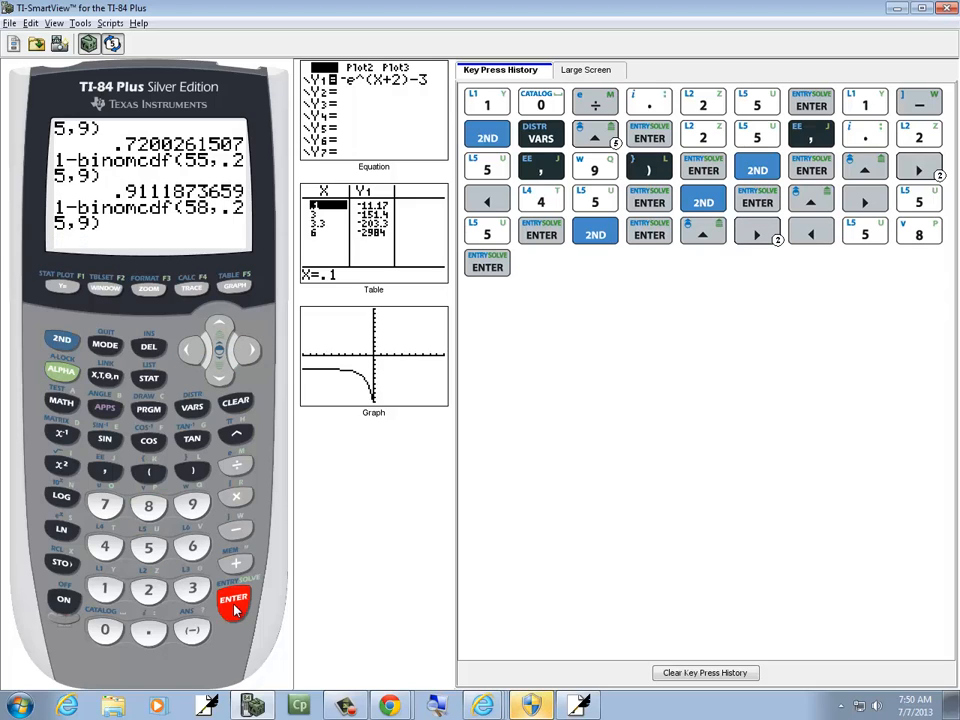
pyautogui.click(232, 600)
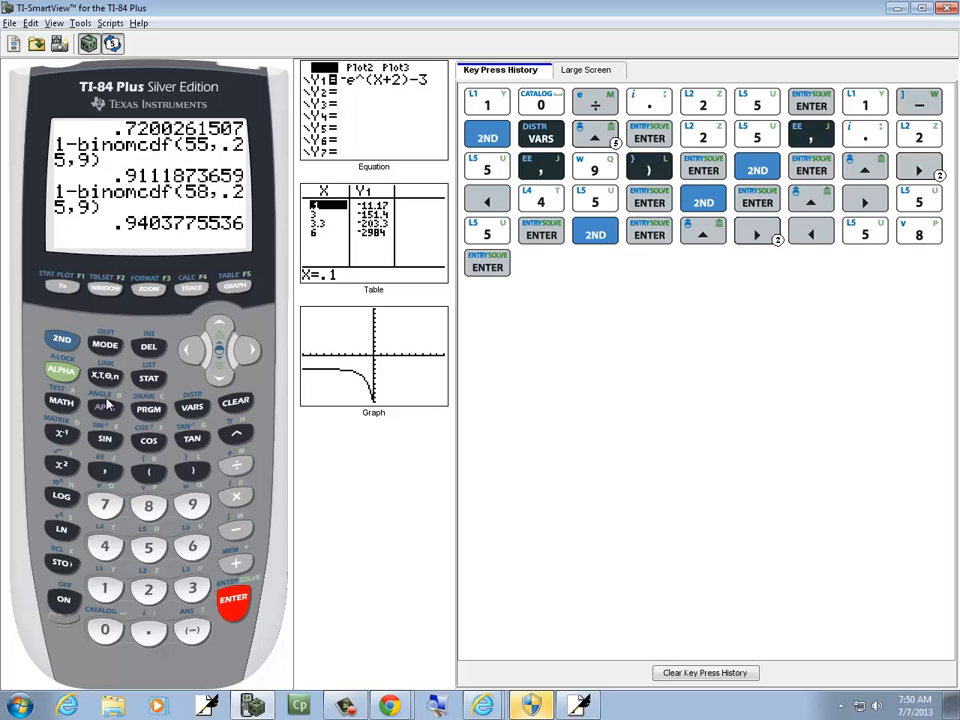
pyautogui.click(61, 339)
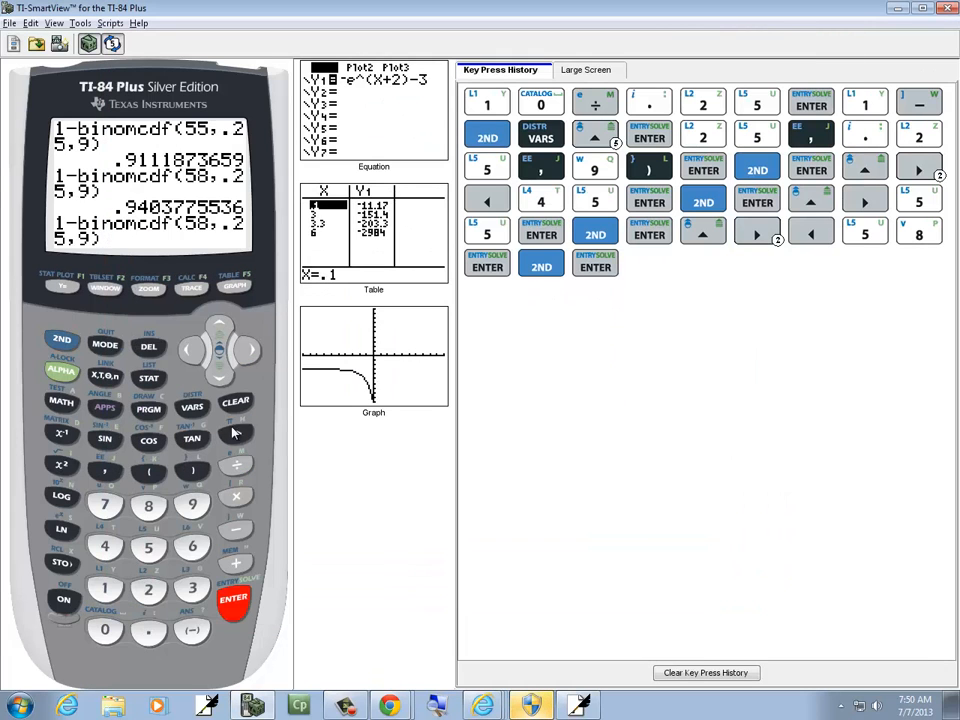
pyautogui.moveTo(212, 316)
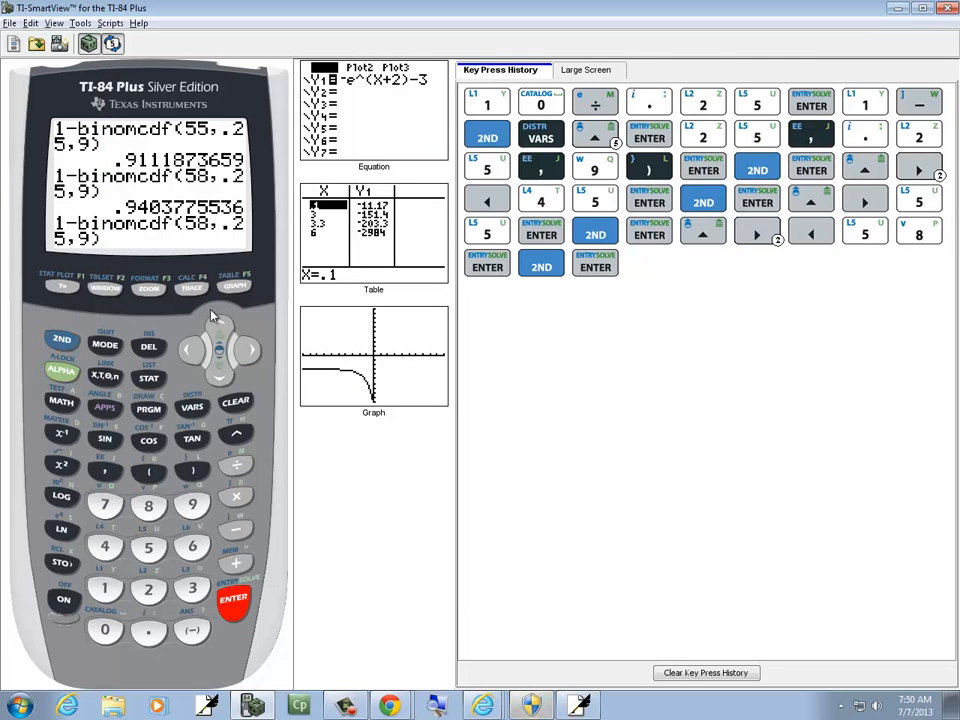
# Step: Edit the trials to 61 (.9608206494), then 62 (.966089053), which meets 0.966
pyautogui.click(219, 326)
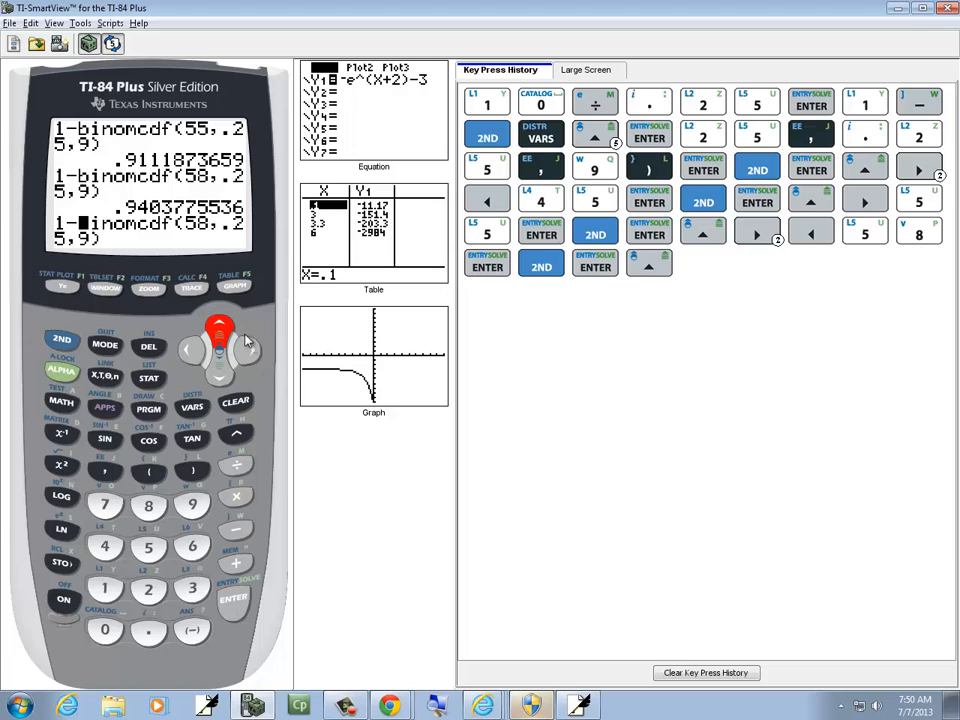
pyautogui.click(248, 349)
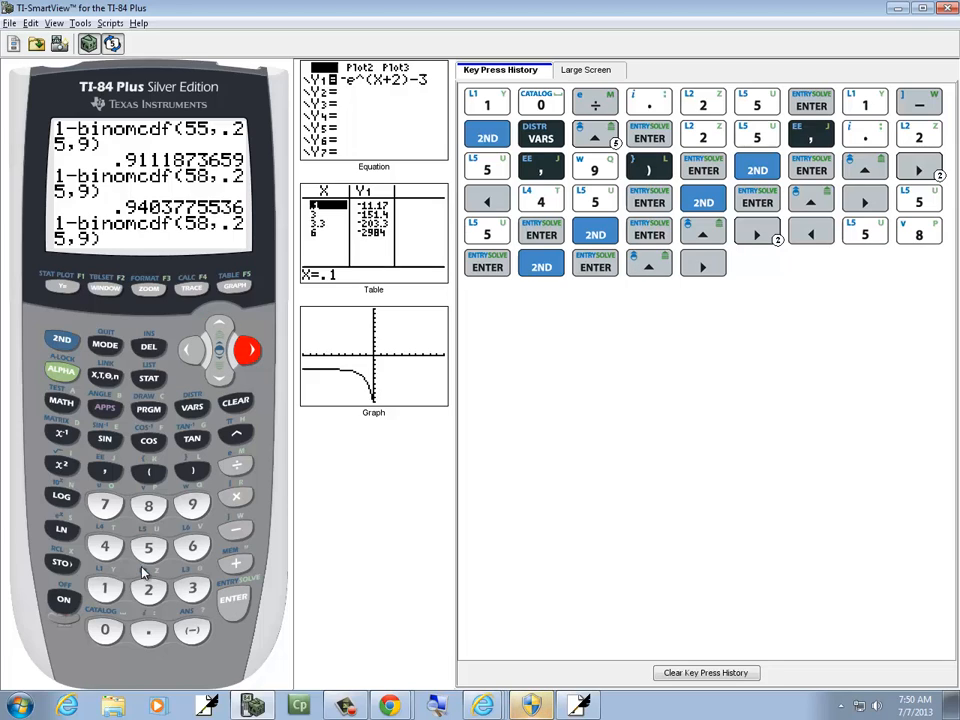
pyautogui.click(104, 588)
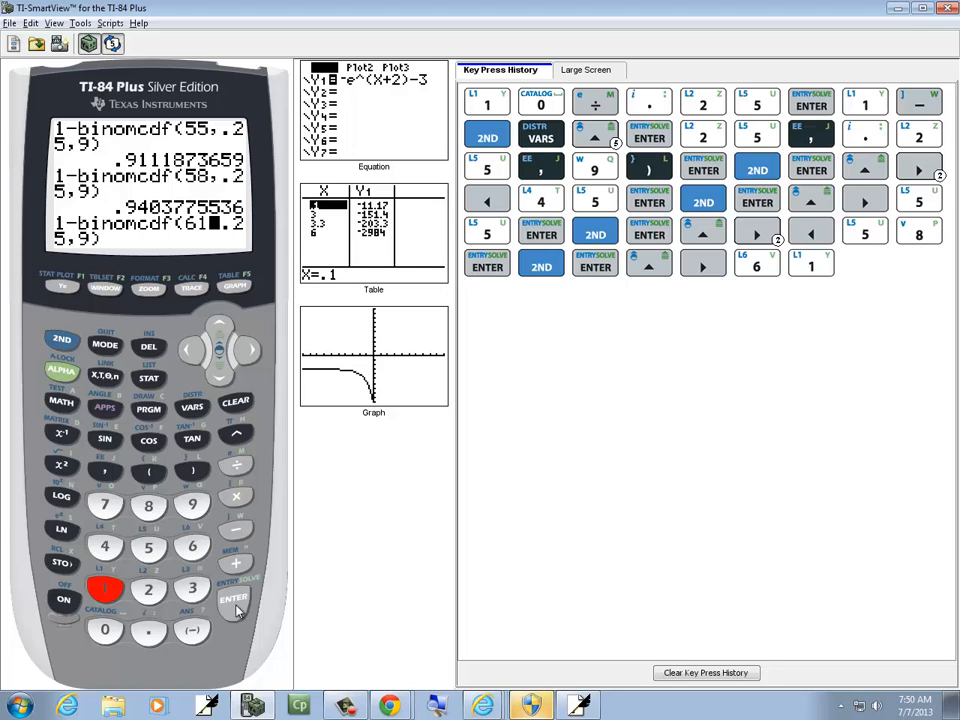
pyautogui.click(232, 600)
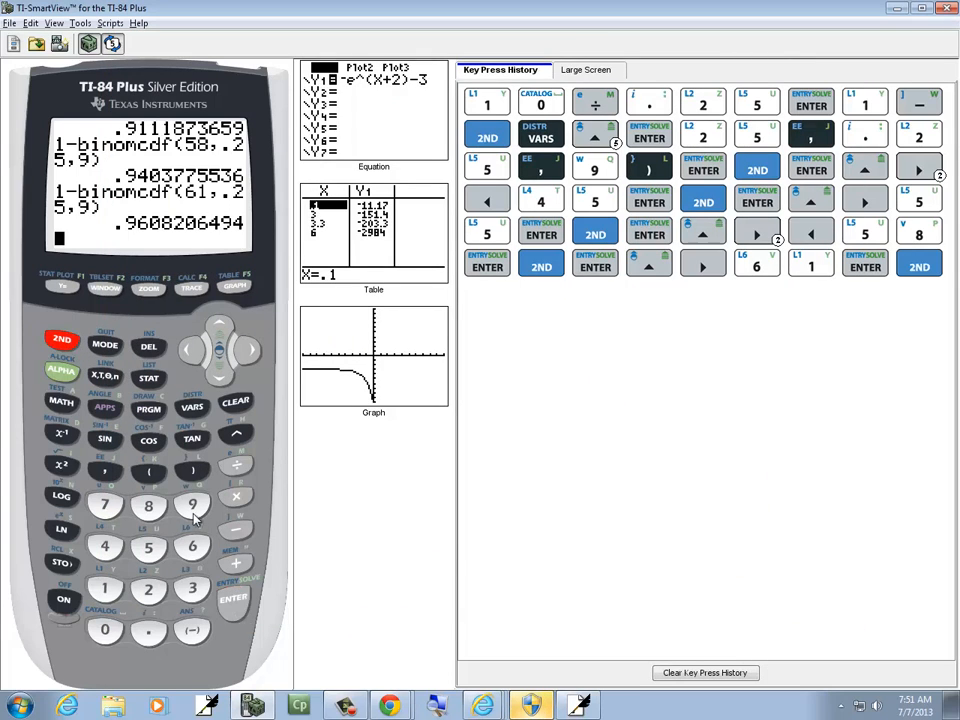
pyautogui.click(233, 597)
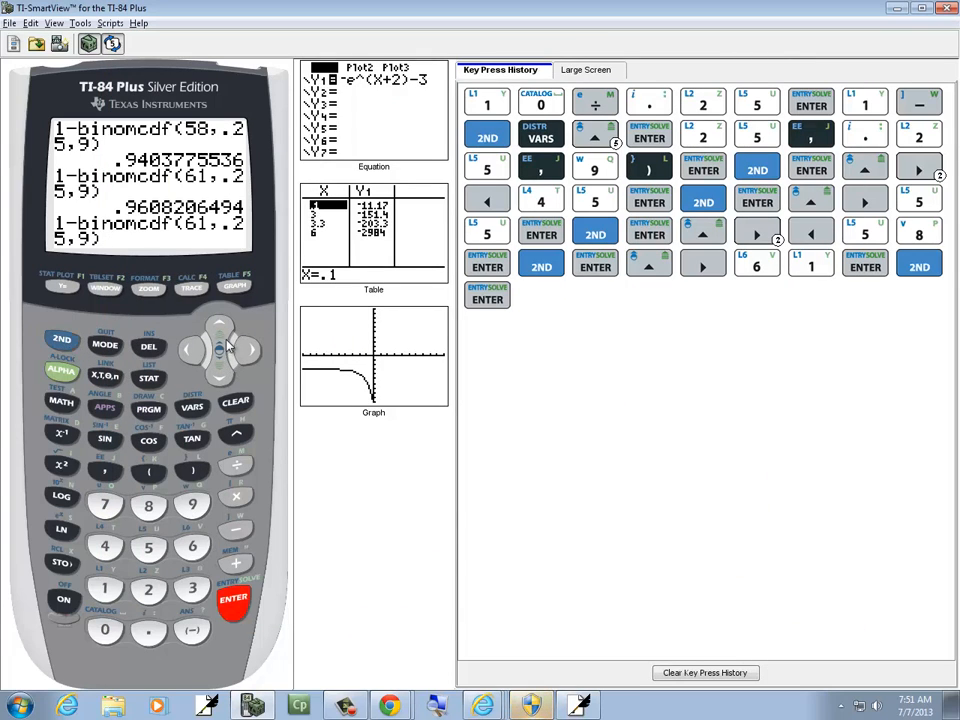
pyautogui.click(248, 350)
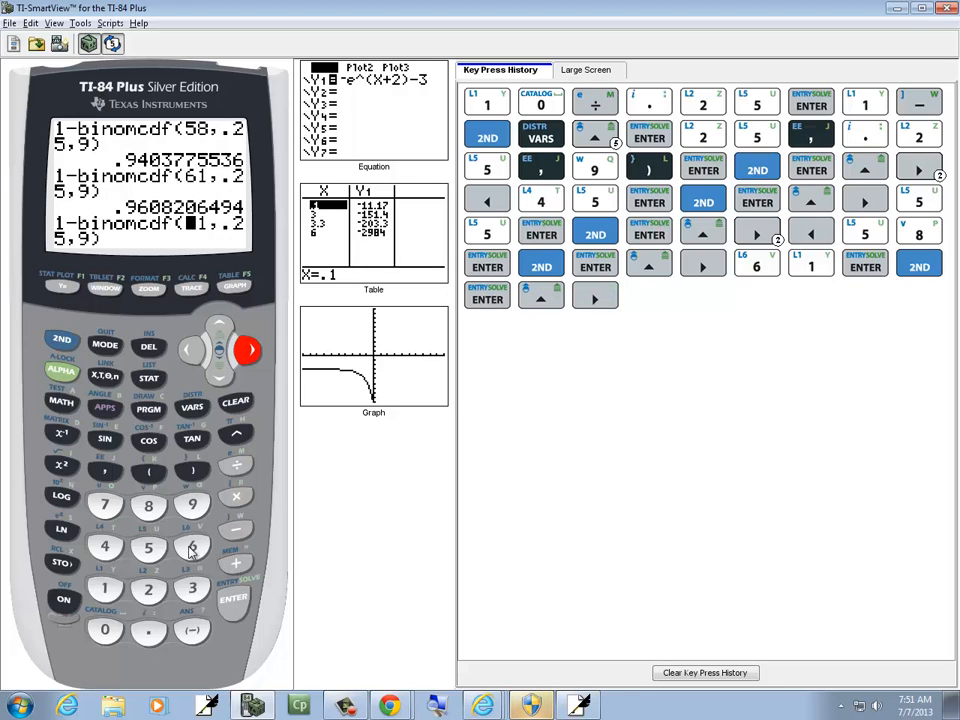
pyautogui.click(148, 588)
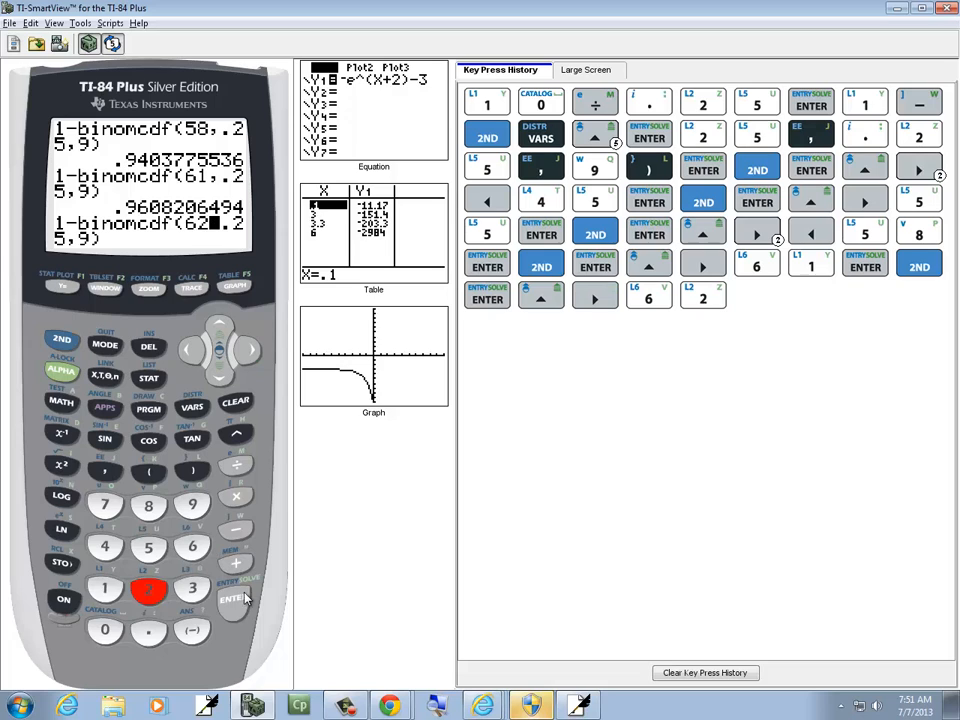
pyautogui.click(233, 597)
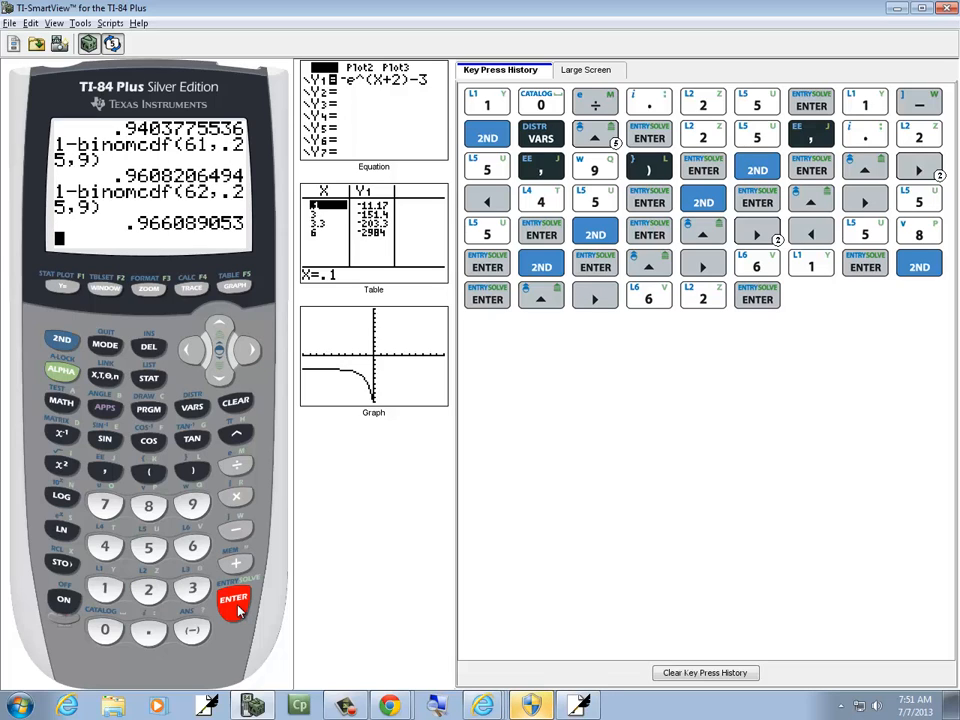
# Step: Switch to the Chrome MathXL window to review answers 40 and 62
pyautogui.click(389, 706)
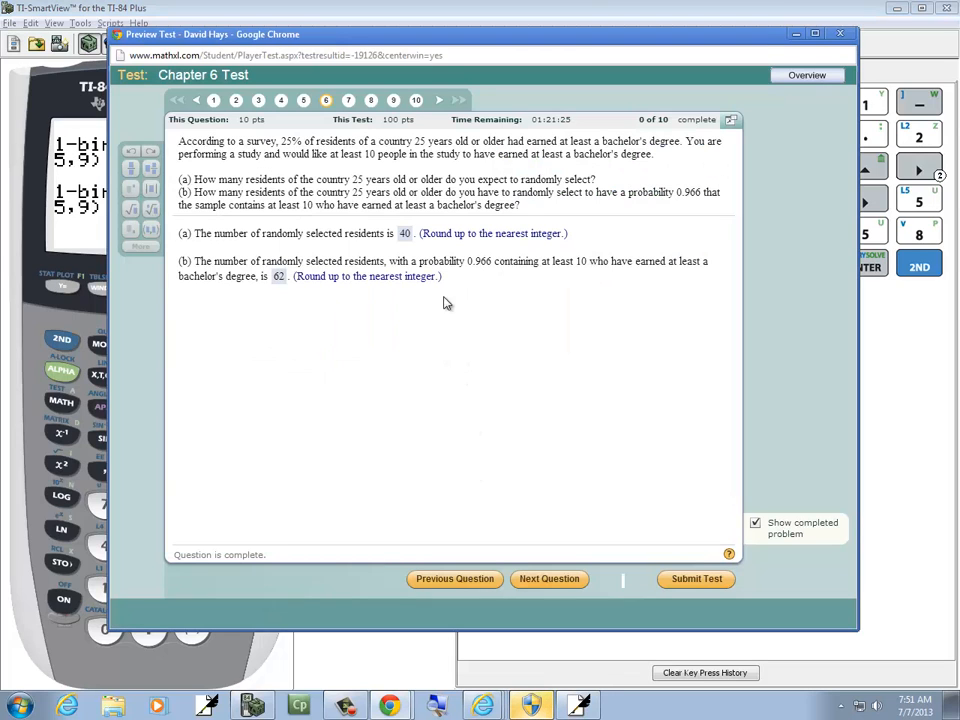
pyautogui.moveTo(488, 291)
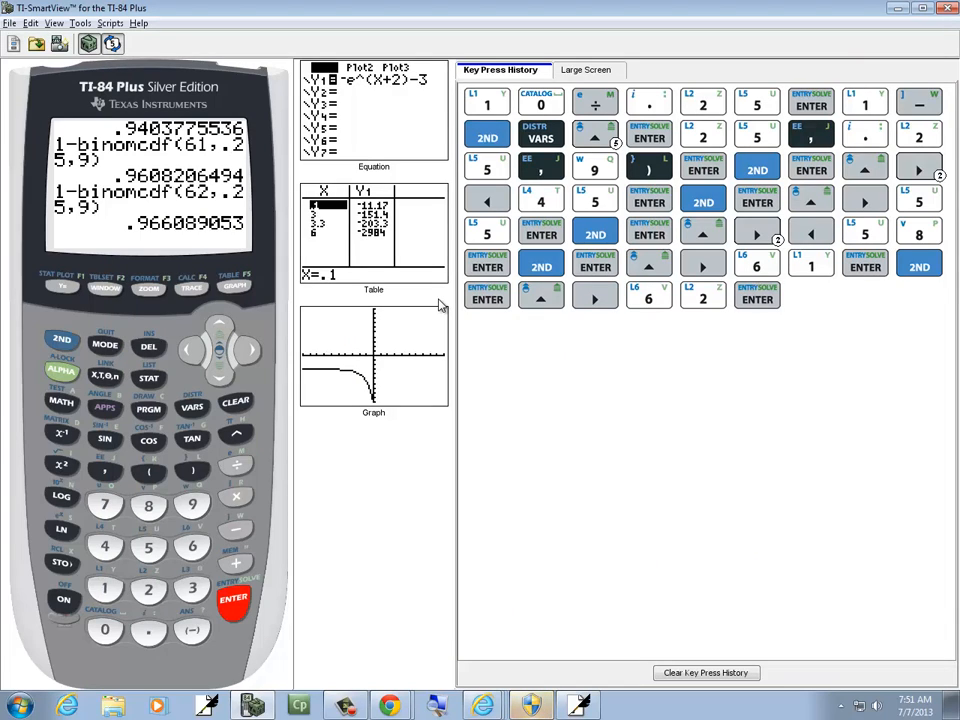
pyautogui.moveTo(250, 240)
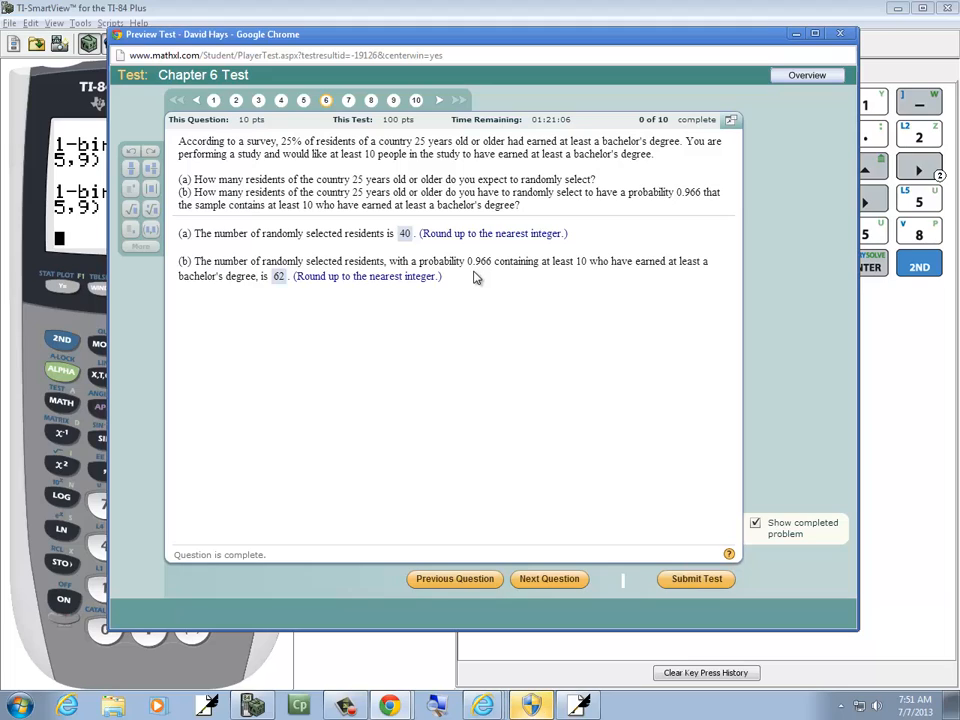
pyautogui.moveTo(426, 281)
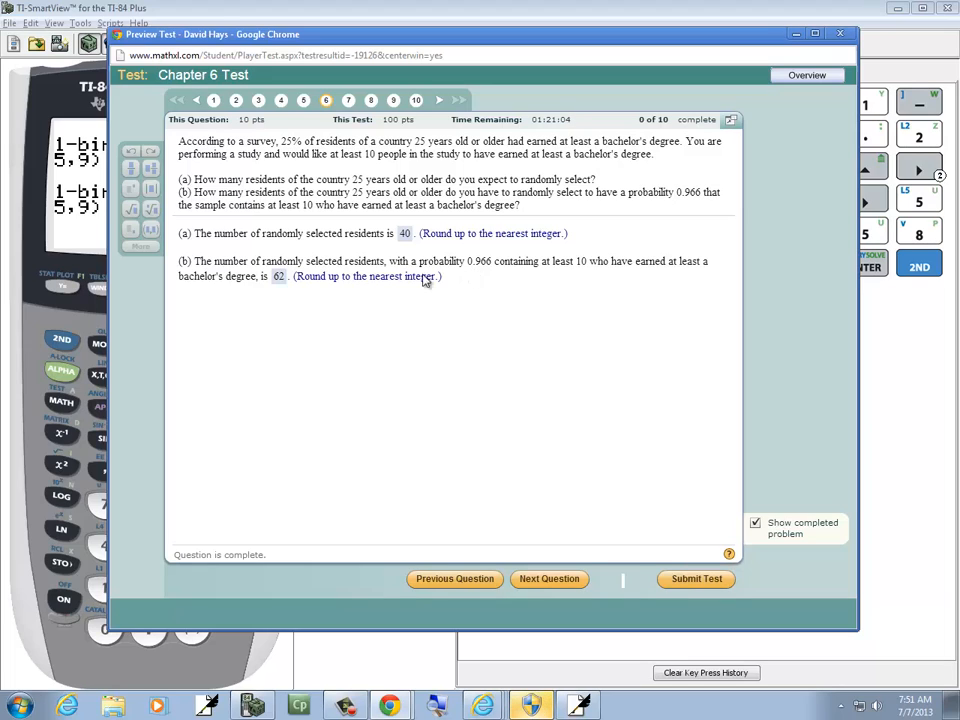
pyautogui.moveTo(378, 186)
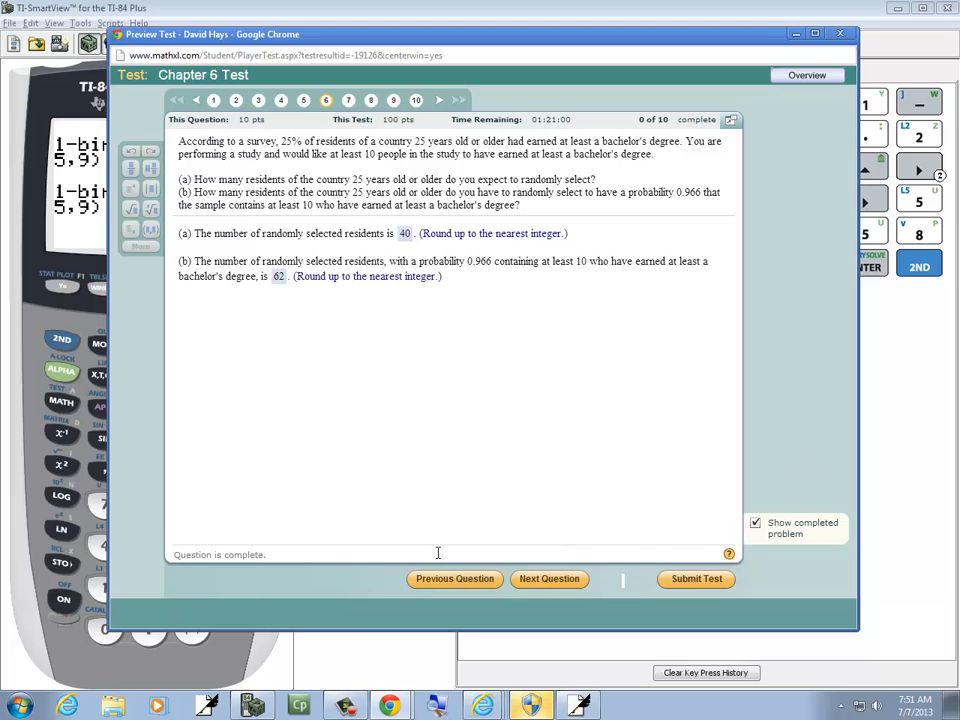
pyautogui.moveTo(533, 143)
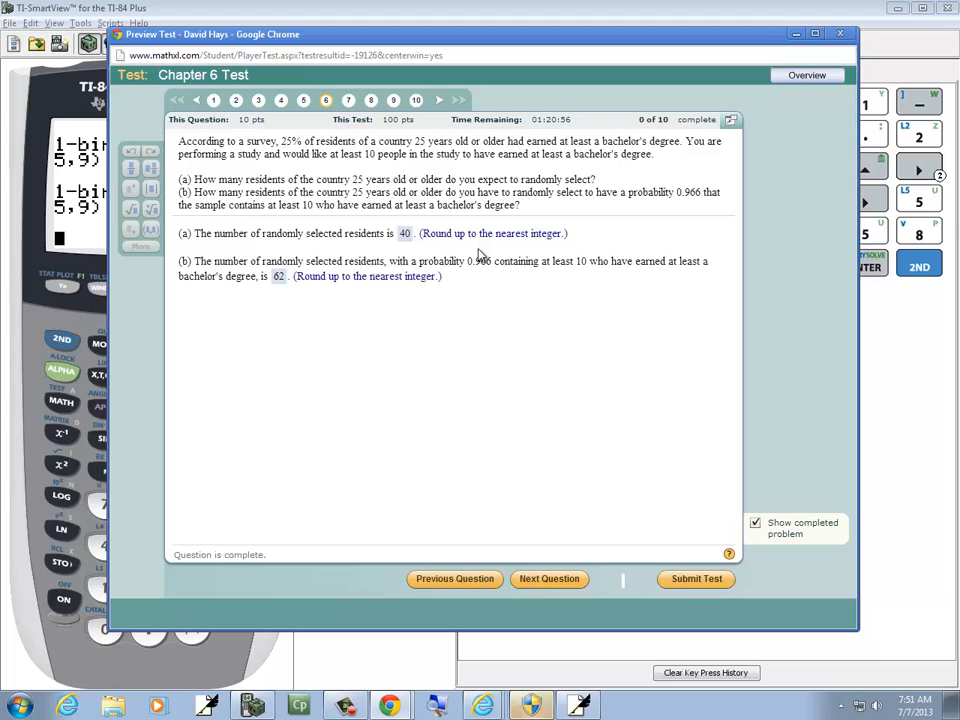
pyautogui.moveTo(590, 477)
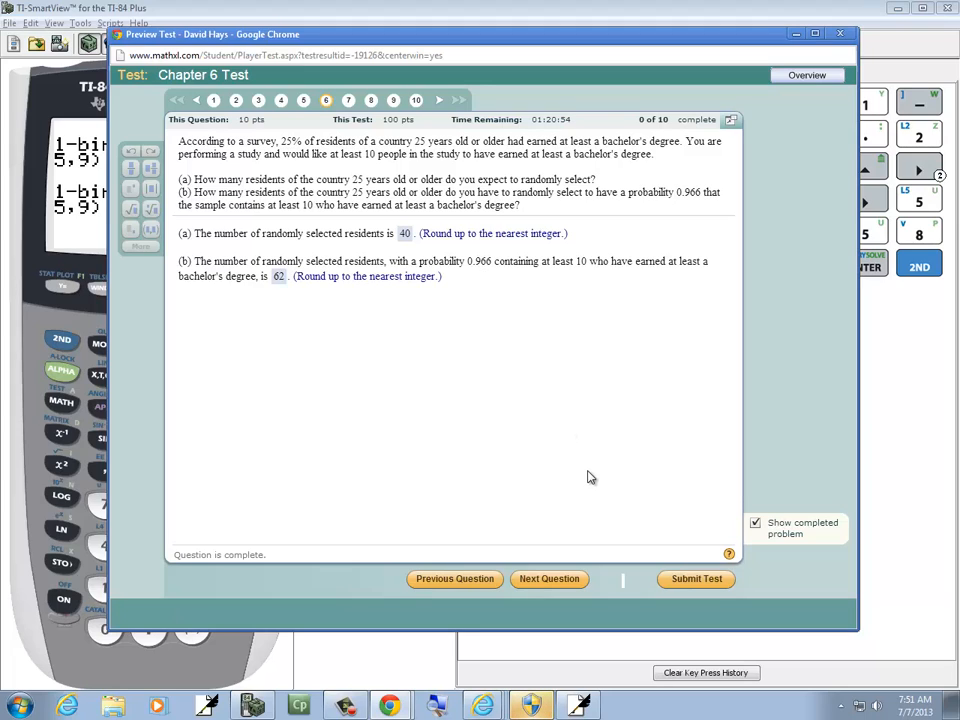